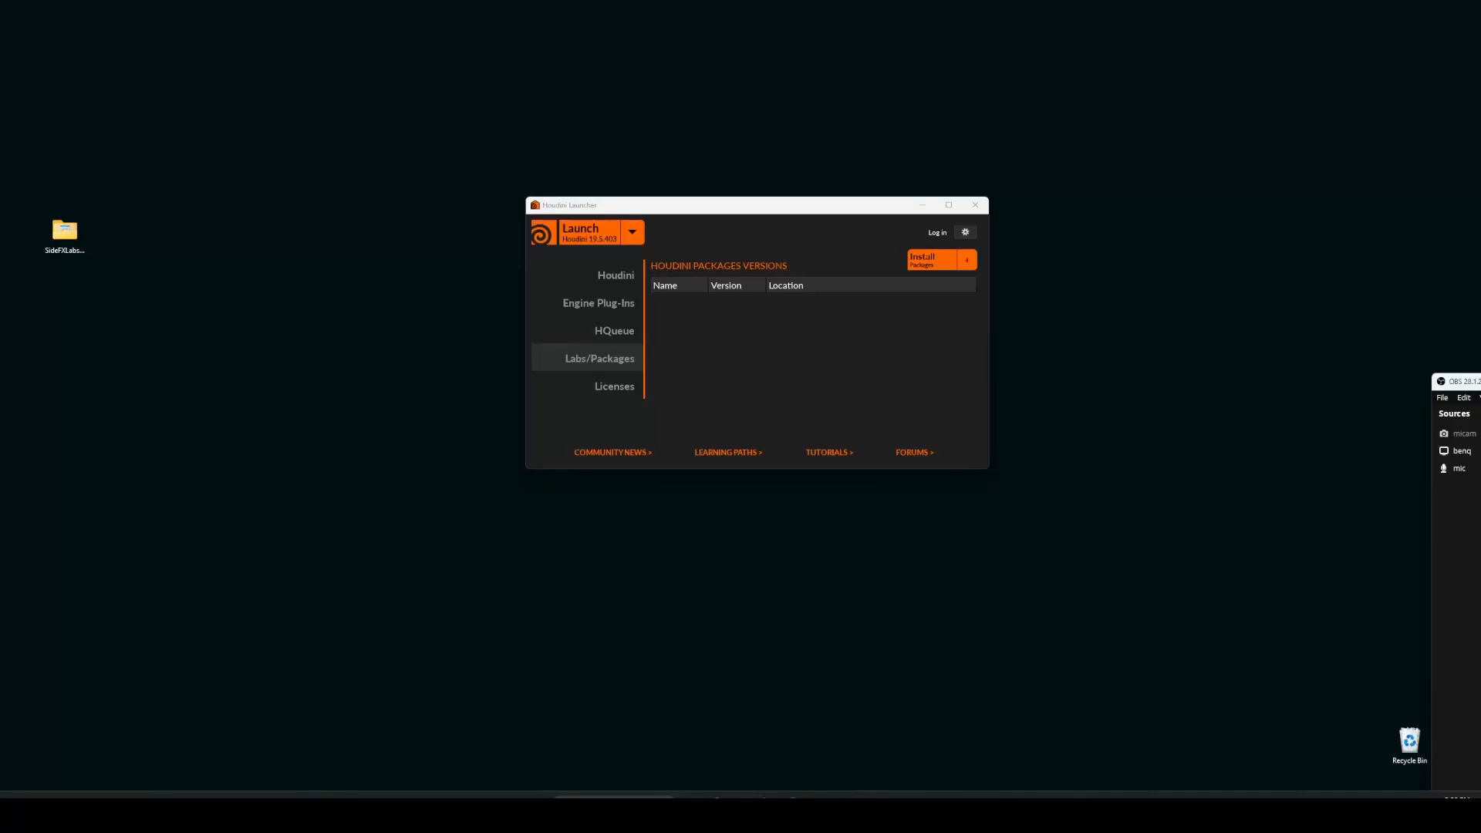
{"action": "mouse_move", "coordinate": [1057, 469]}
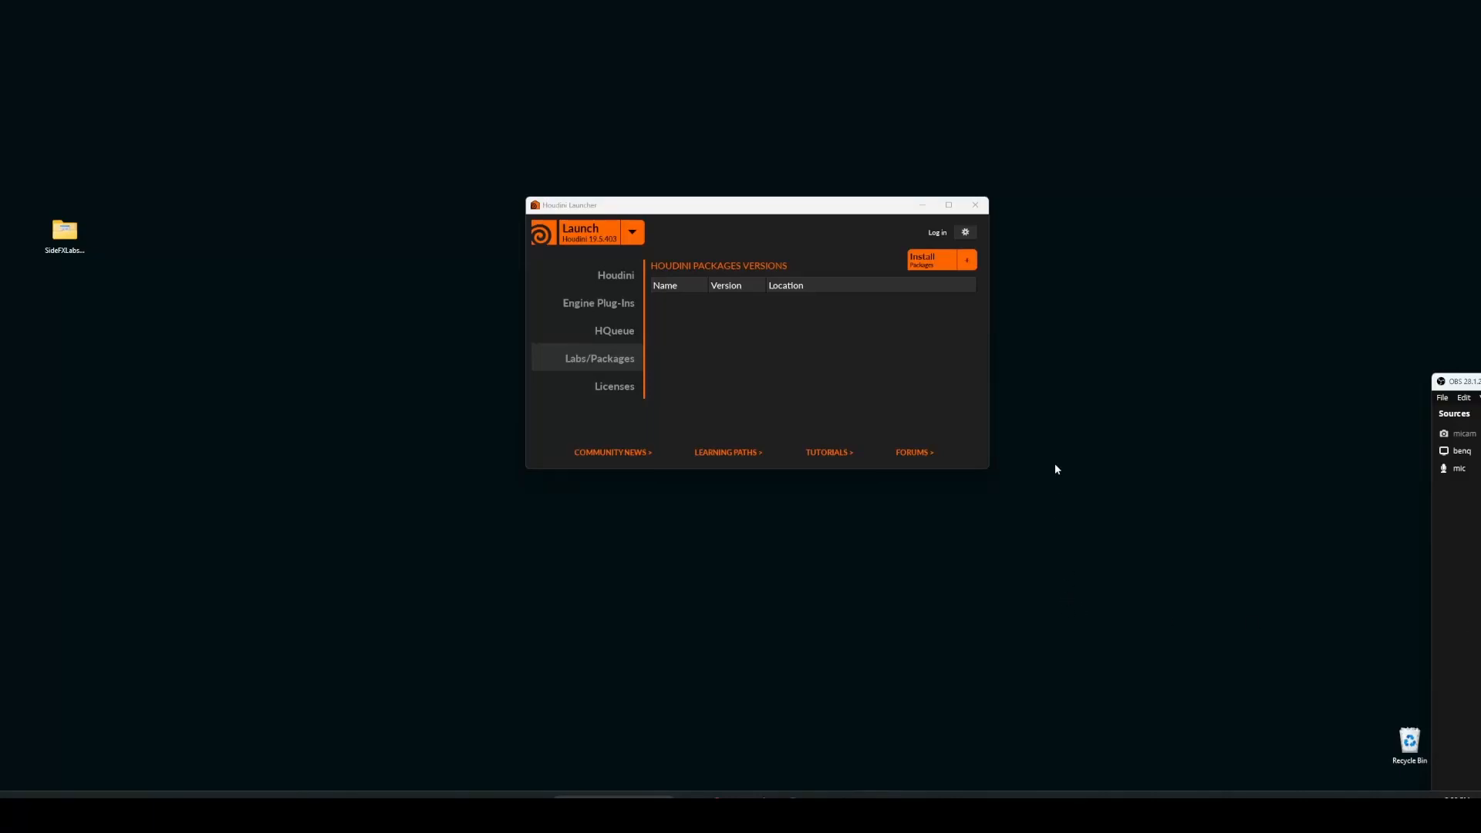
{"action": "mouse_move", "coordinate": [849, 373]}
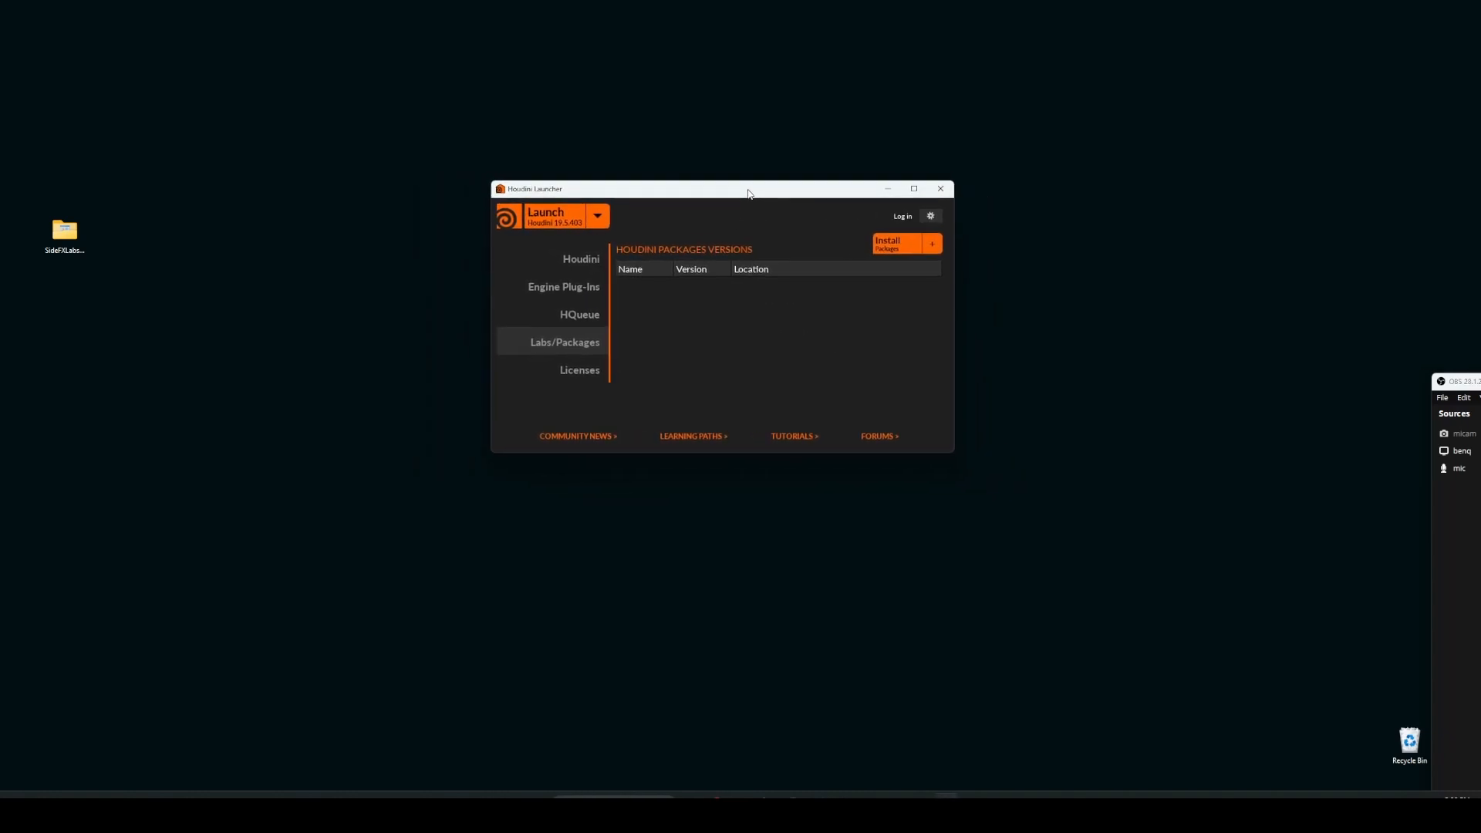
Select SideFX Labs 19.5 Production Build (19.5.569) in the Install Packages dialog.
{"action": "left_click_drag", "start_coordinate": [749, 193], "coordinate": [763, 198]}
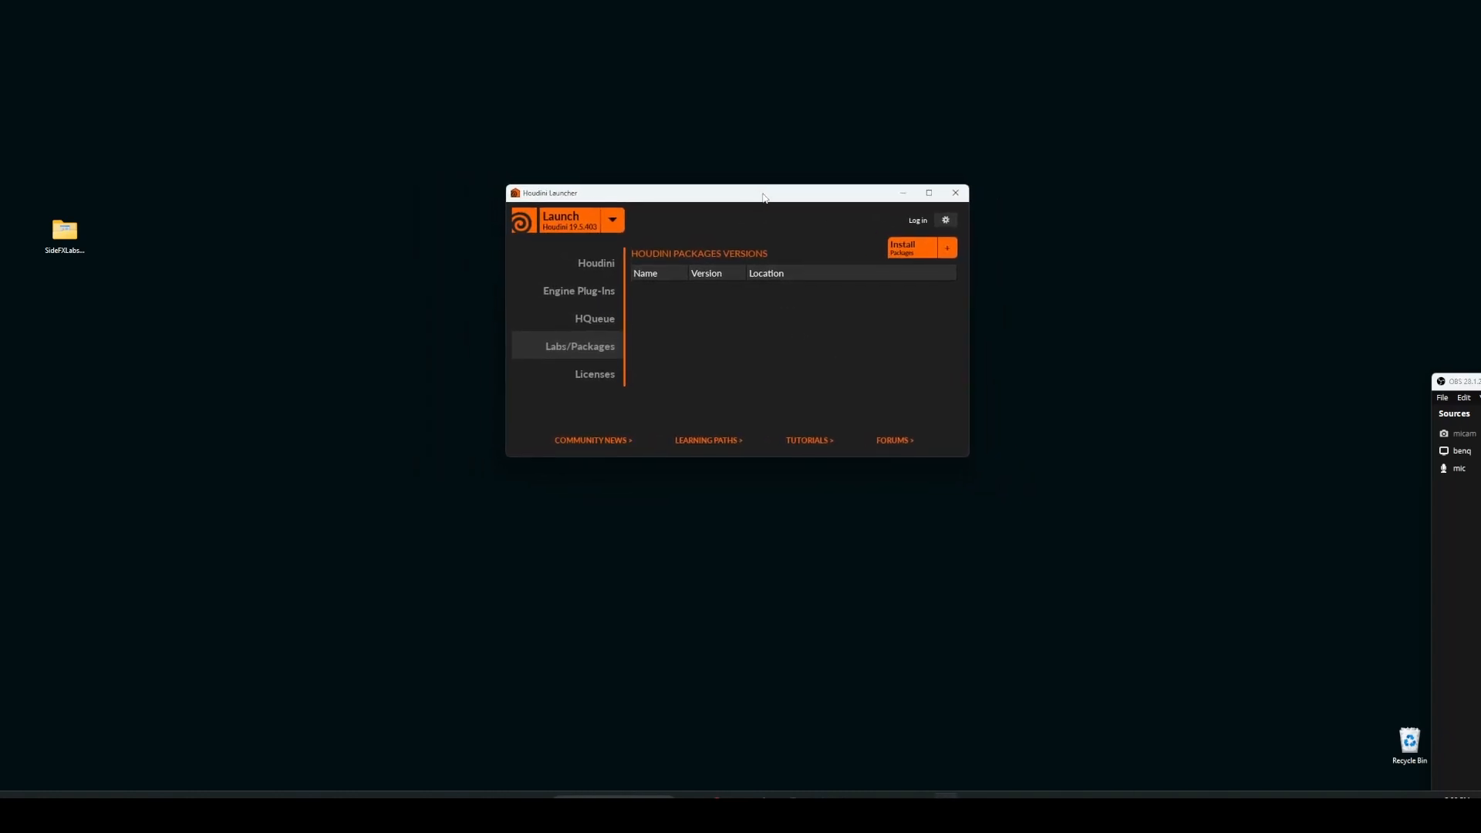
{"action": "mouse_move", "coordinate": [610, 203]}
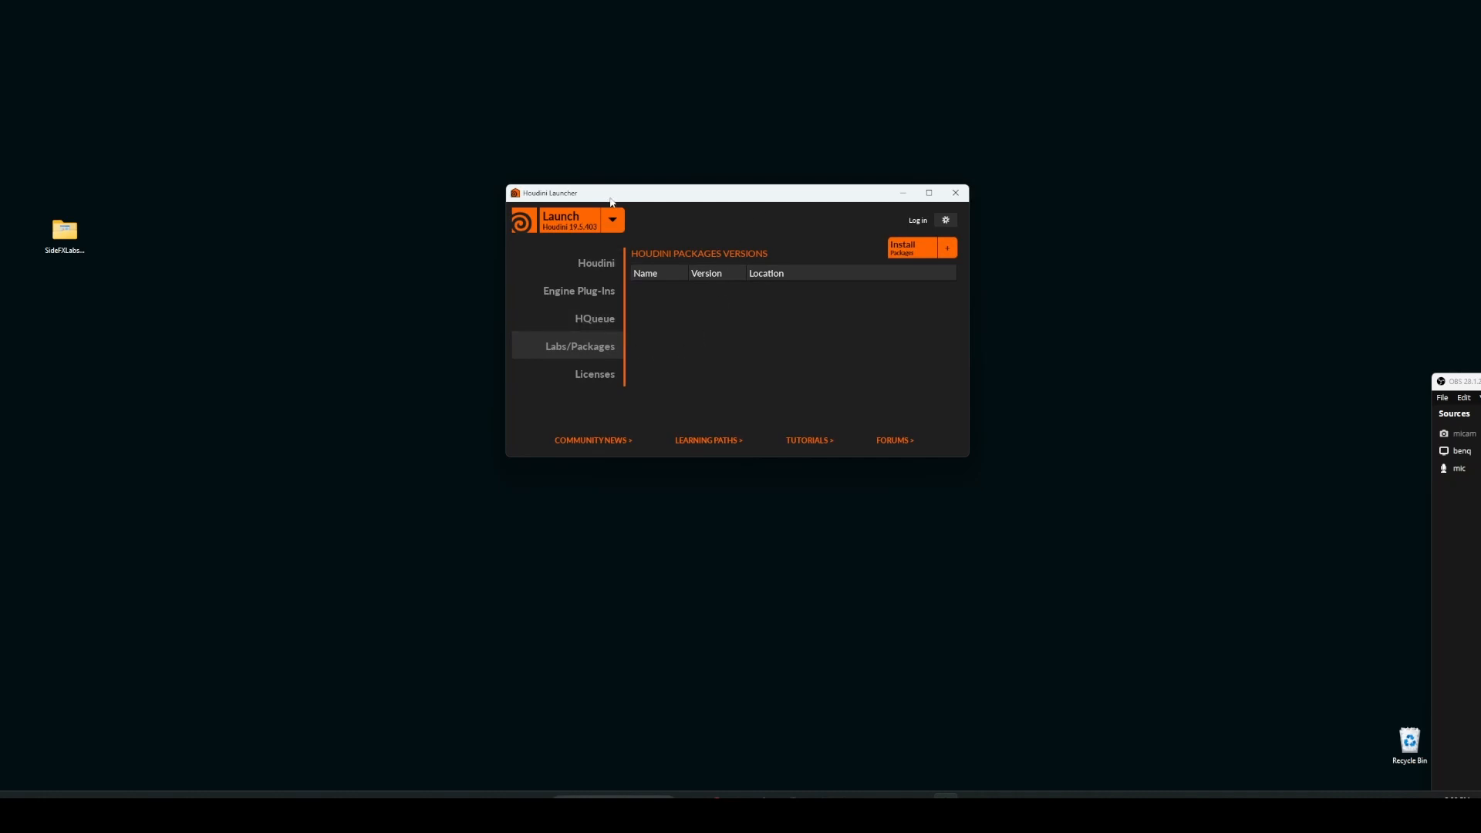
{"action": "mouse_move", "coordinate": [745, 199]}
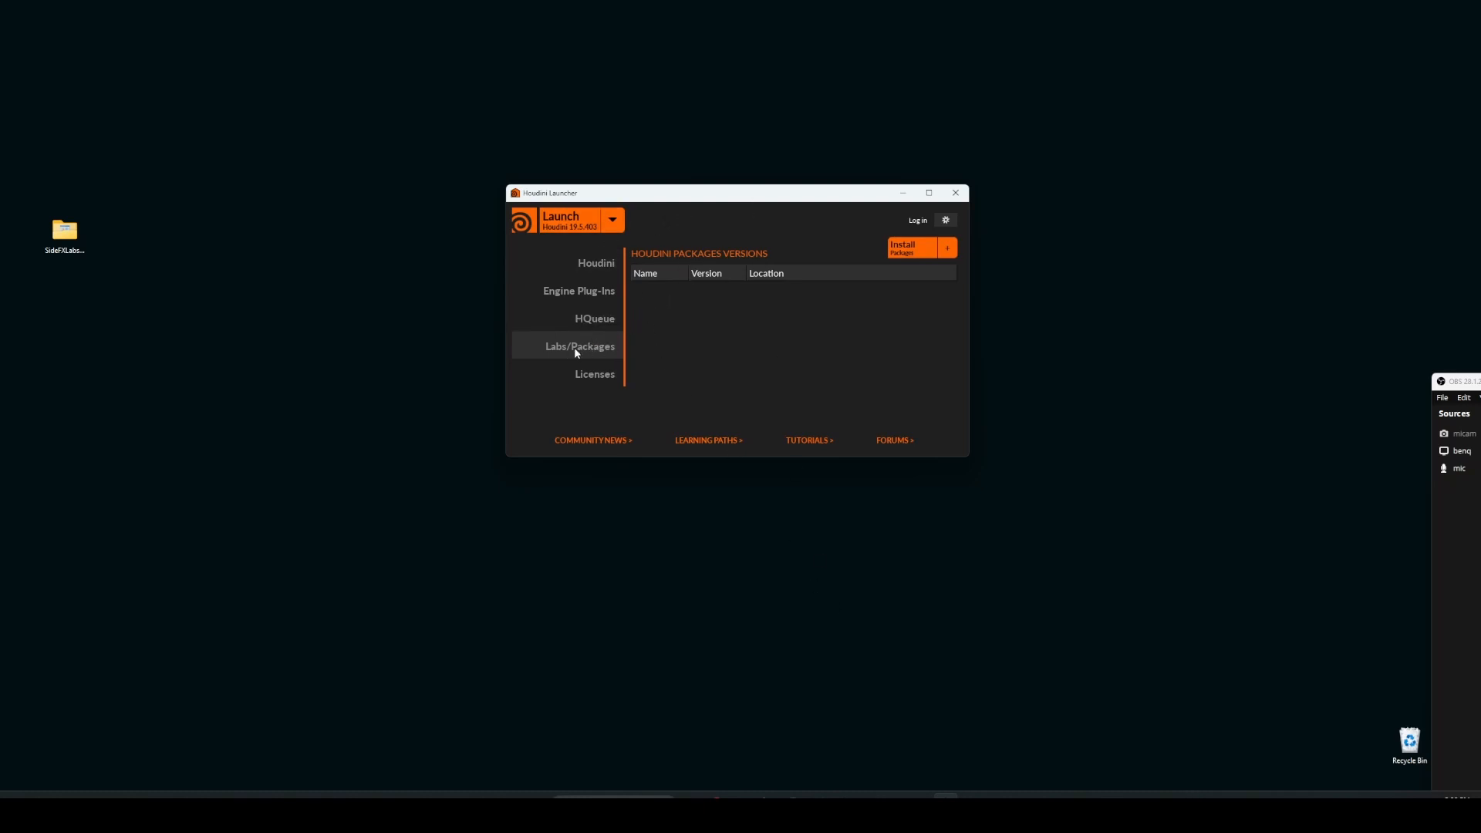
{"action": "mouse_move", "coordinate": [892, 266]}
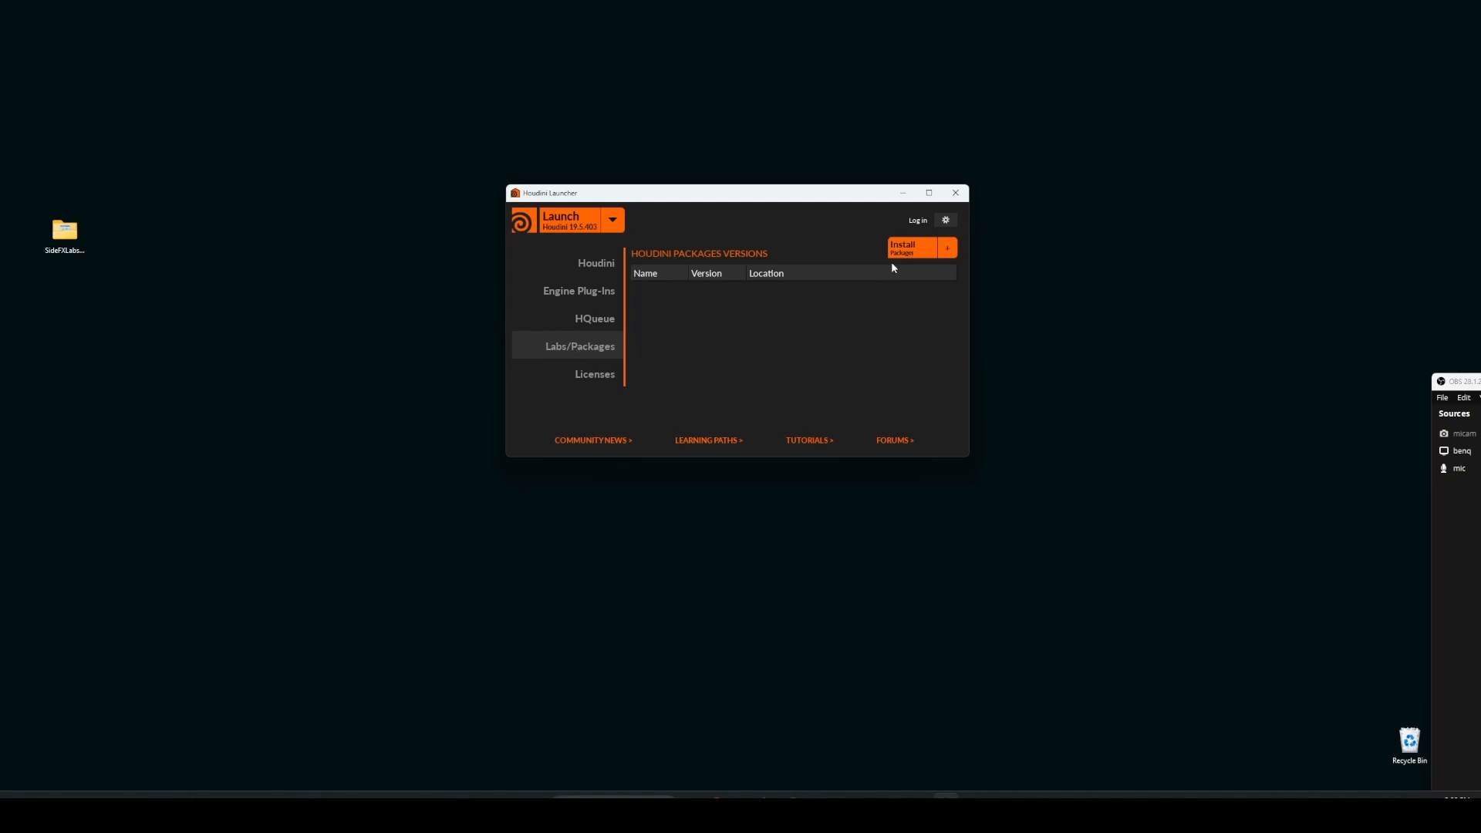
{"action": "left_click", "coordinate": [914, 246]}
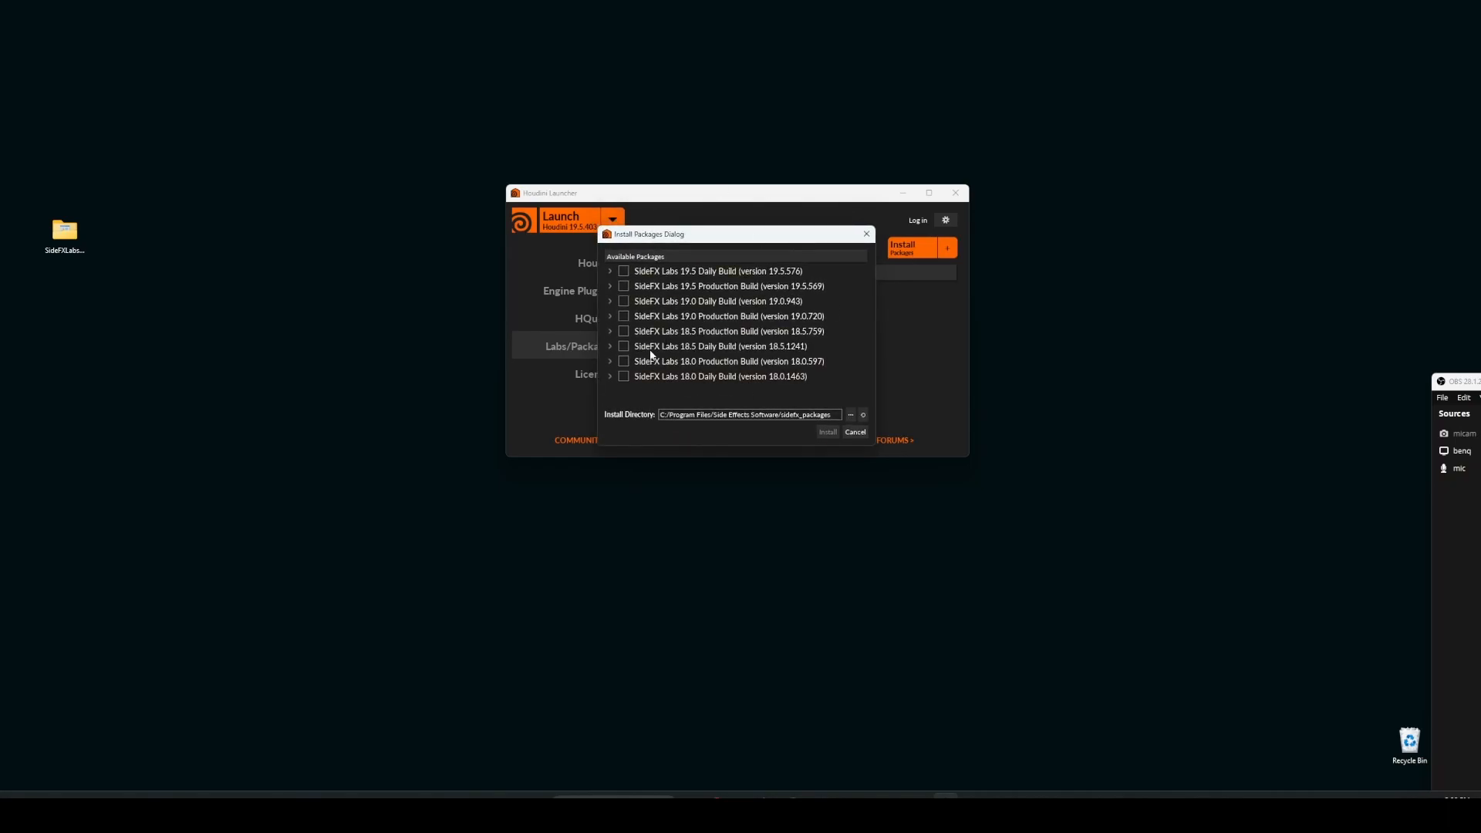
{"action": "mouse_move", "coordinate": [623, 299]}
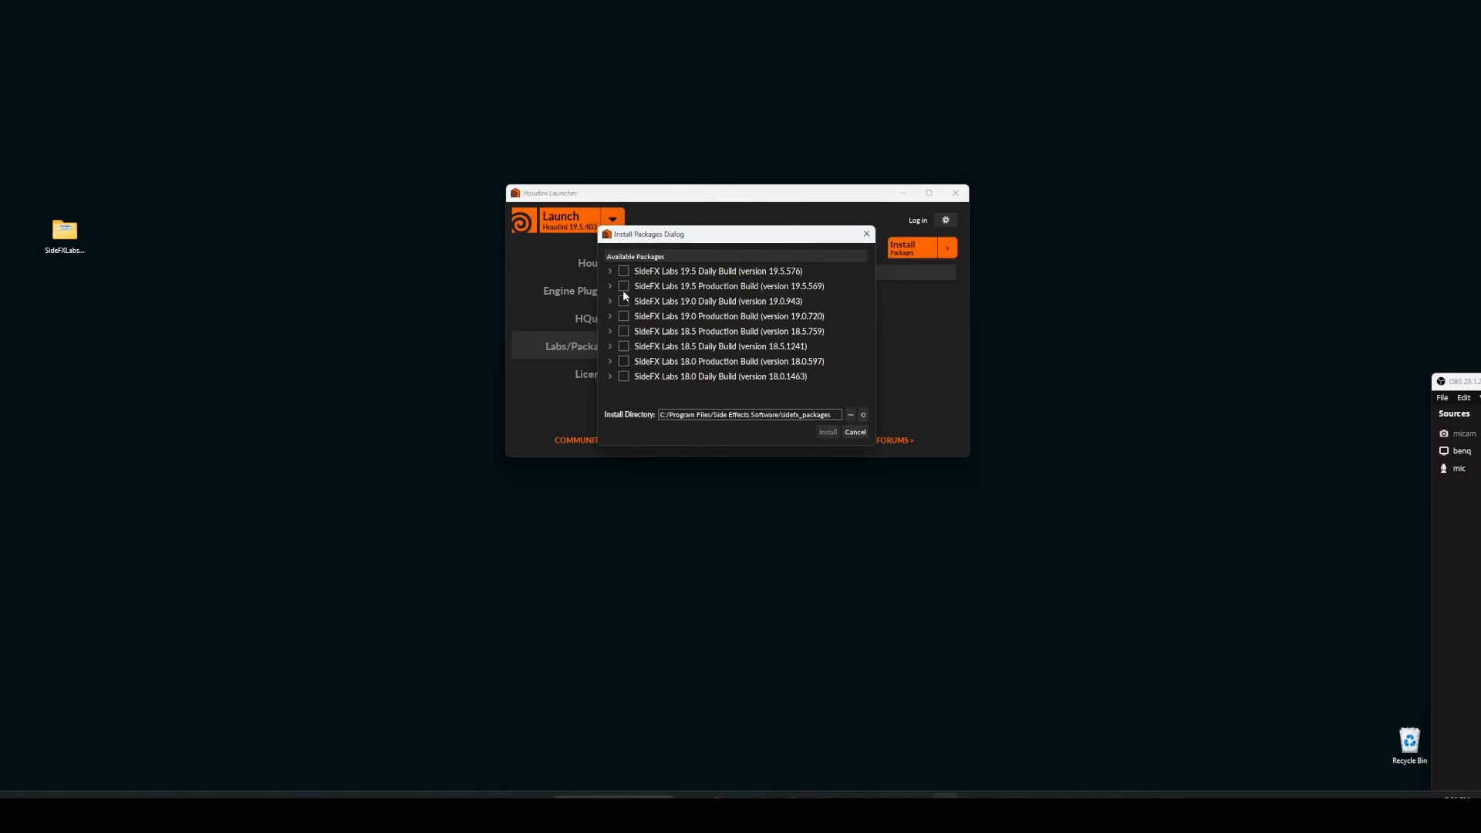
{"action": "left_click", "coordinate": [623, 285]}
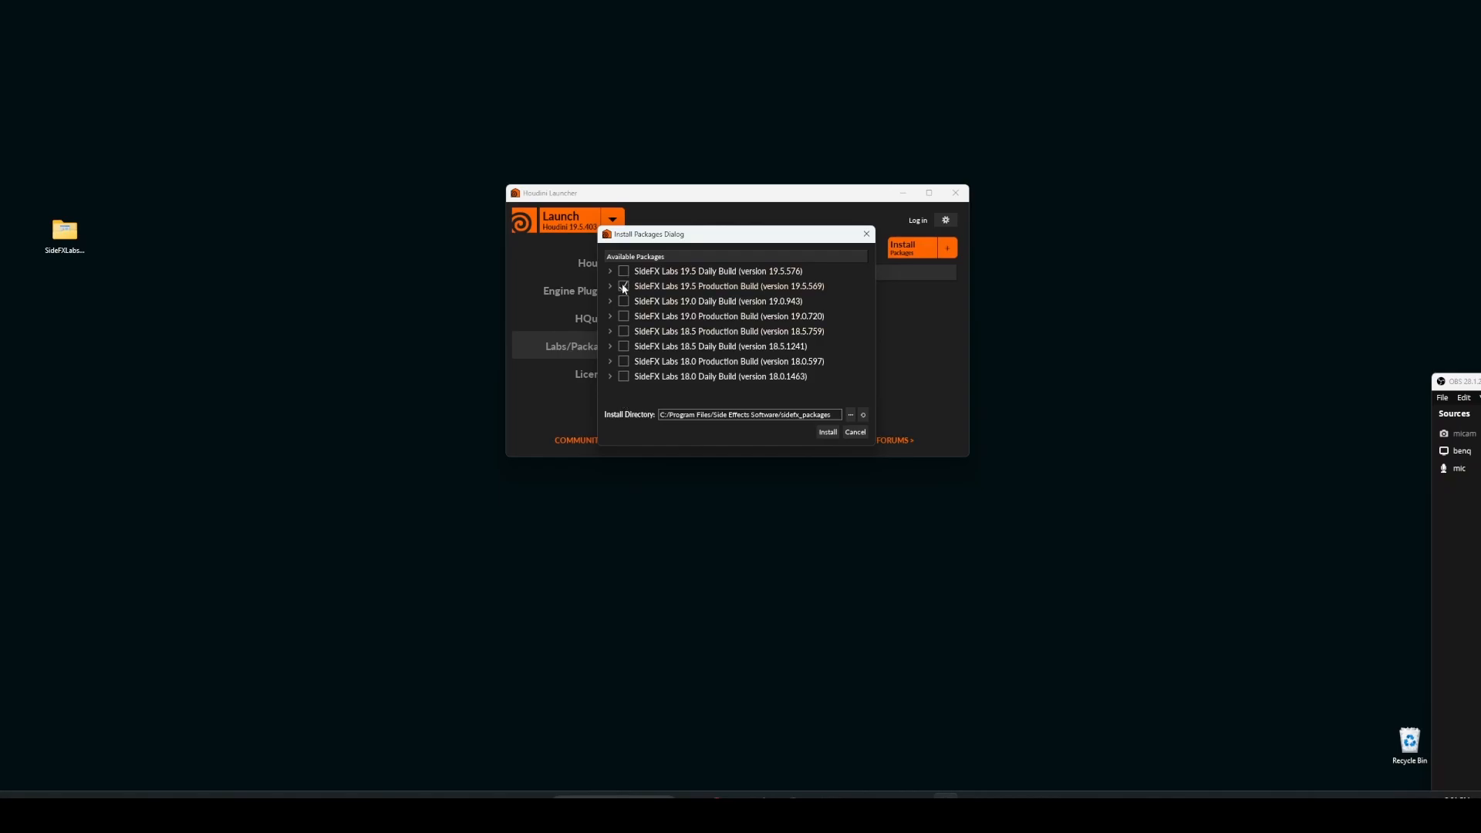
{"action": "left_click", "coordinate": [623, 285]}
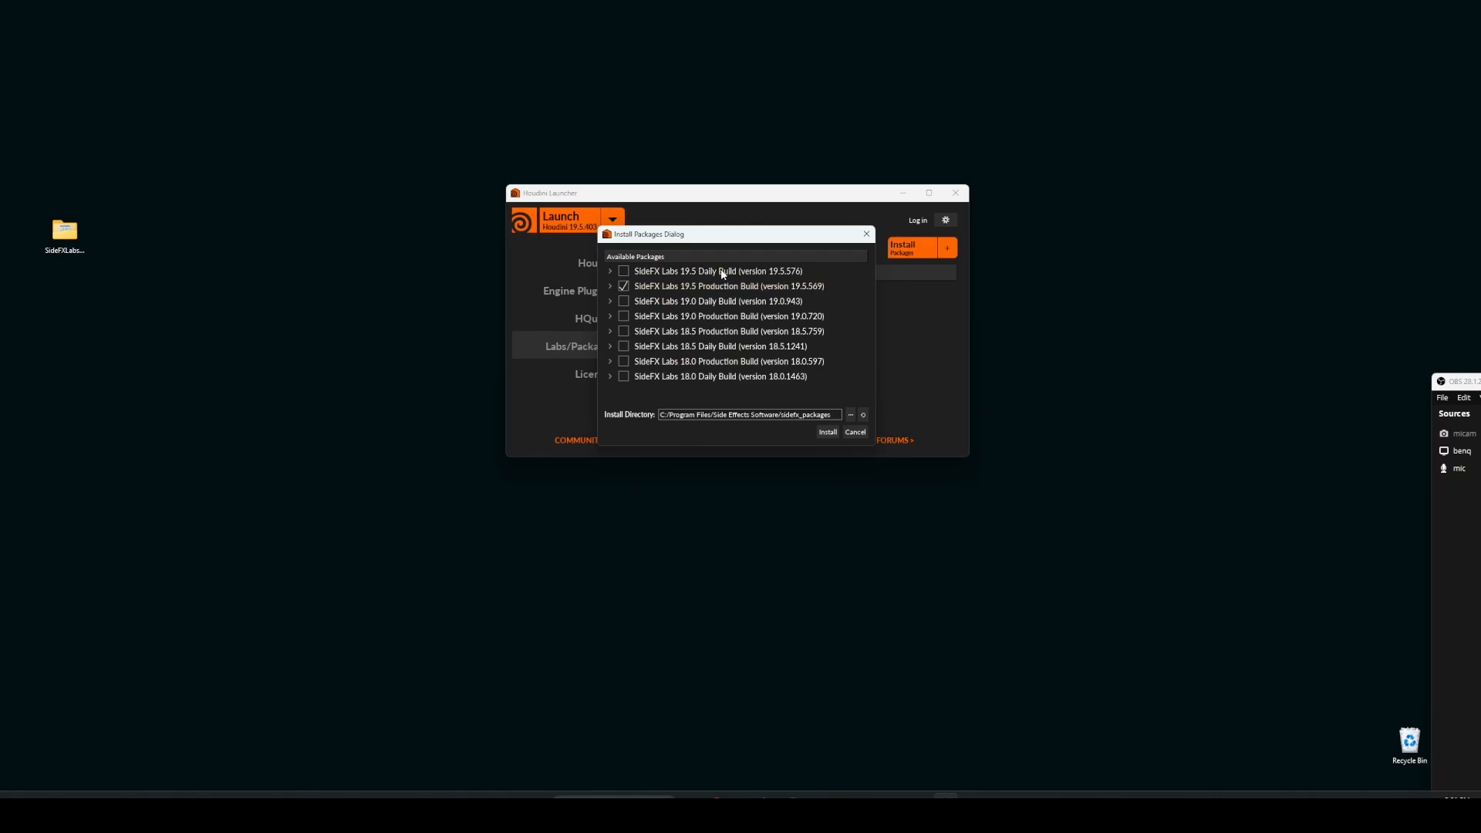
{"action": "mouse_move", "coordinate": [708, 274]}
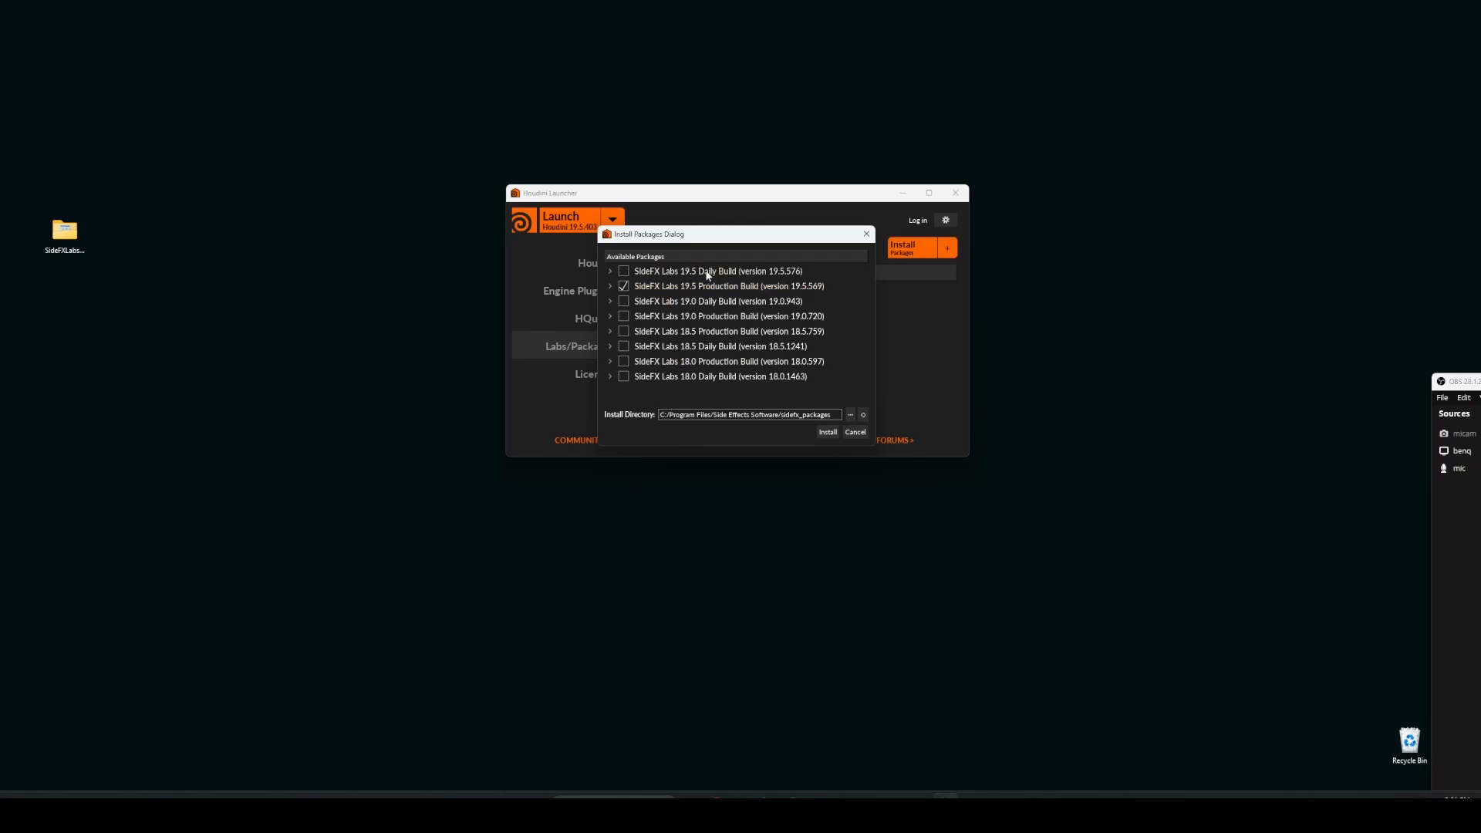
{"action": "mouse_move", "coordinate": [672, 286]}
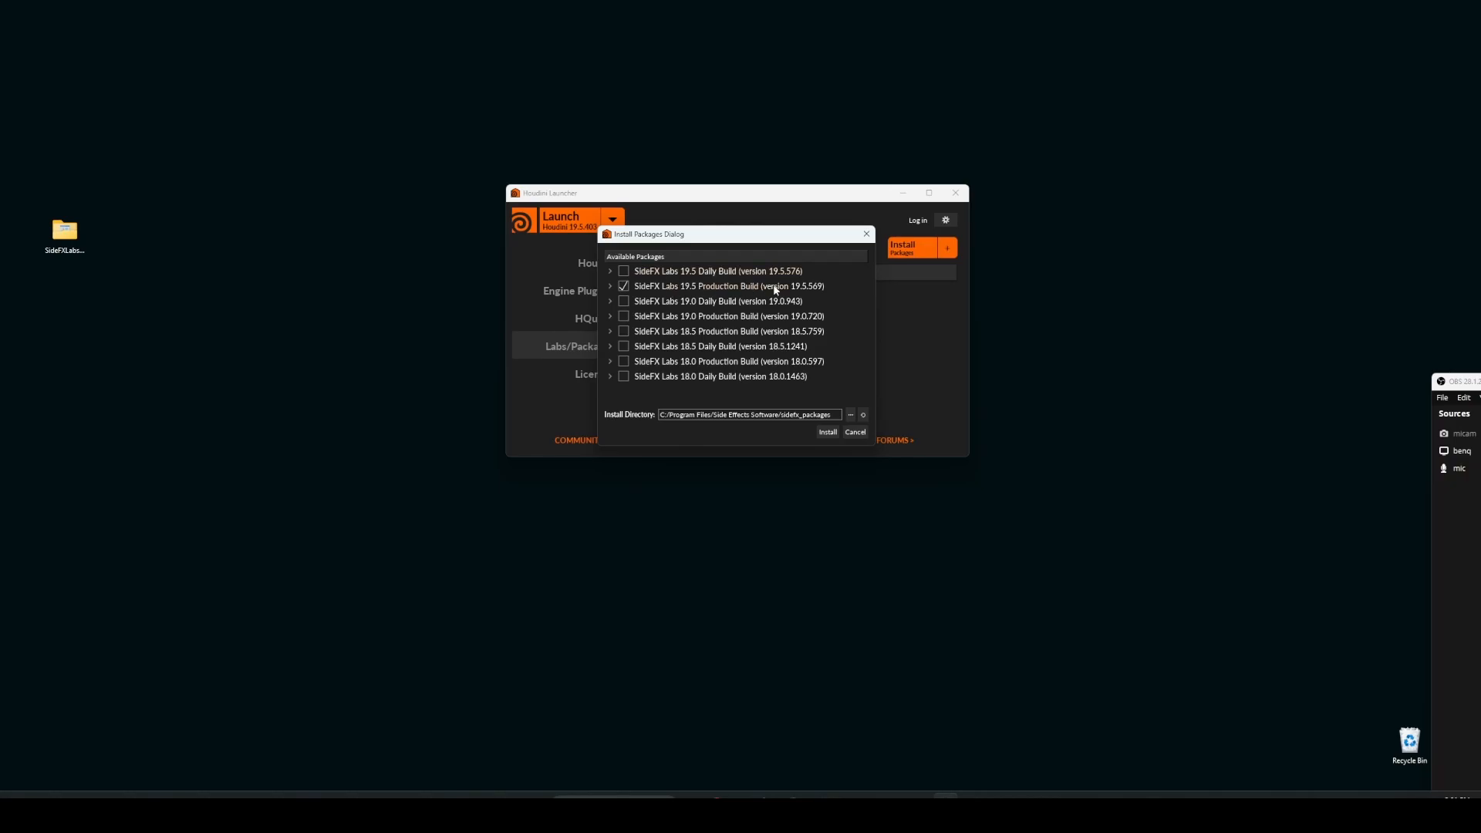
{"action": "mouse_move", "coordinate": [836, 290]}
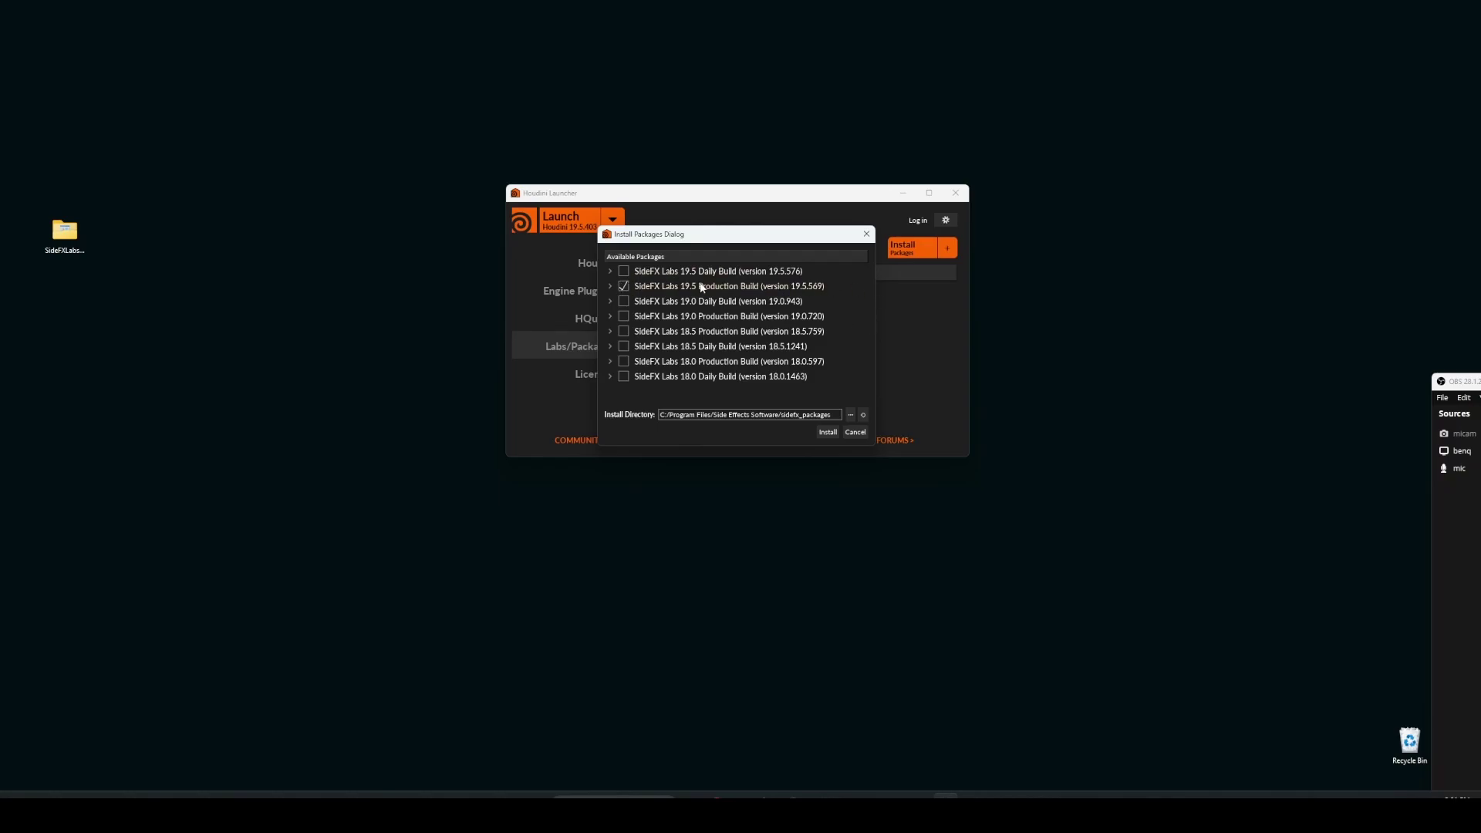
{"action": "mouse_move", "coordinate": [780, 434]}
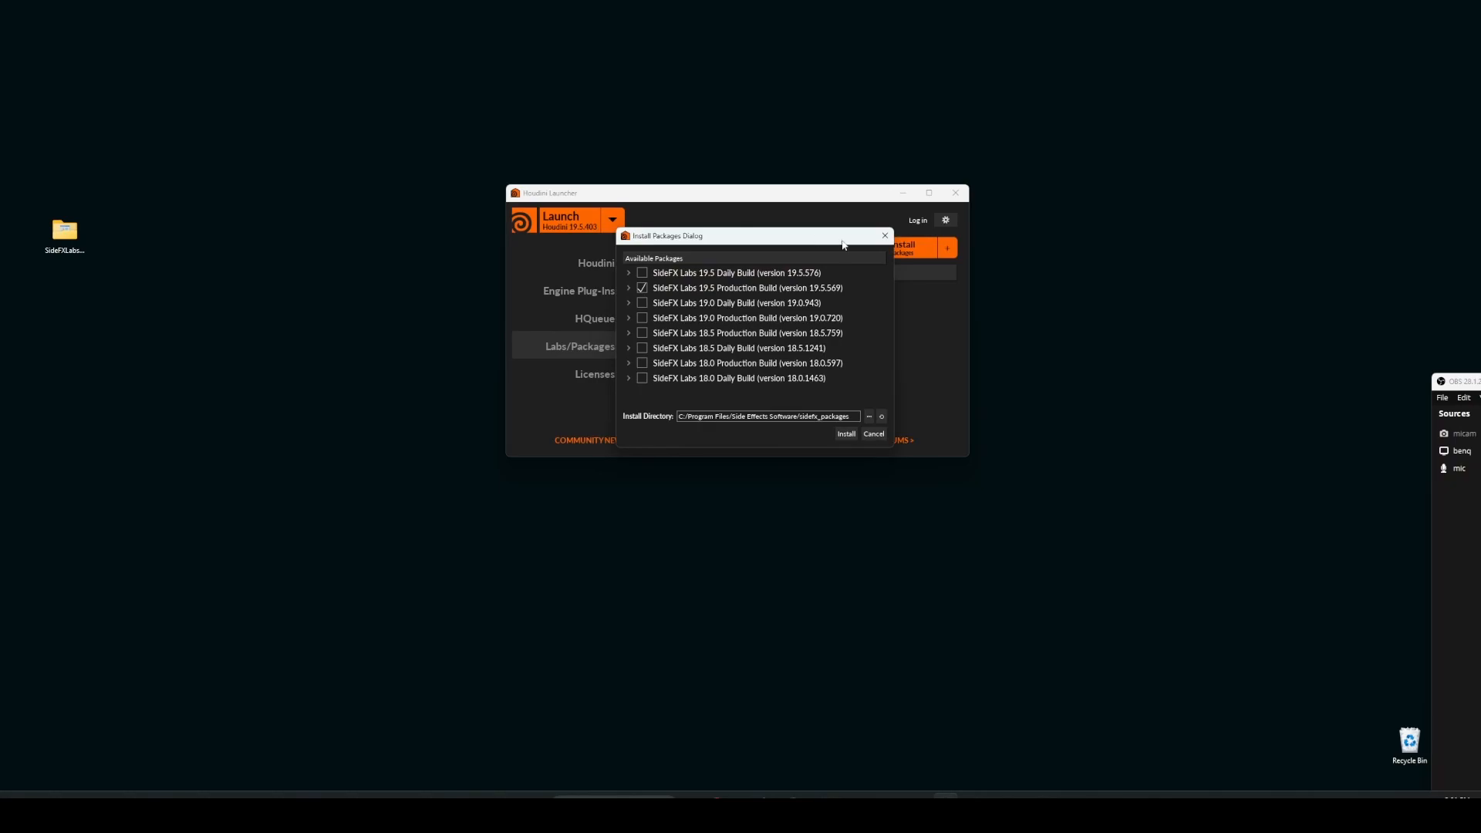
{"action": "left_click_drag", "start_coordinate": [751, 236], "coordinate": [765, 216]}
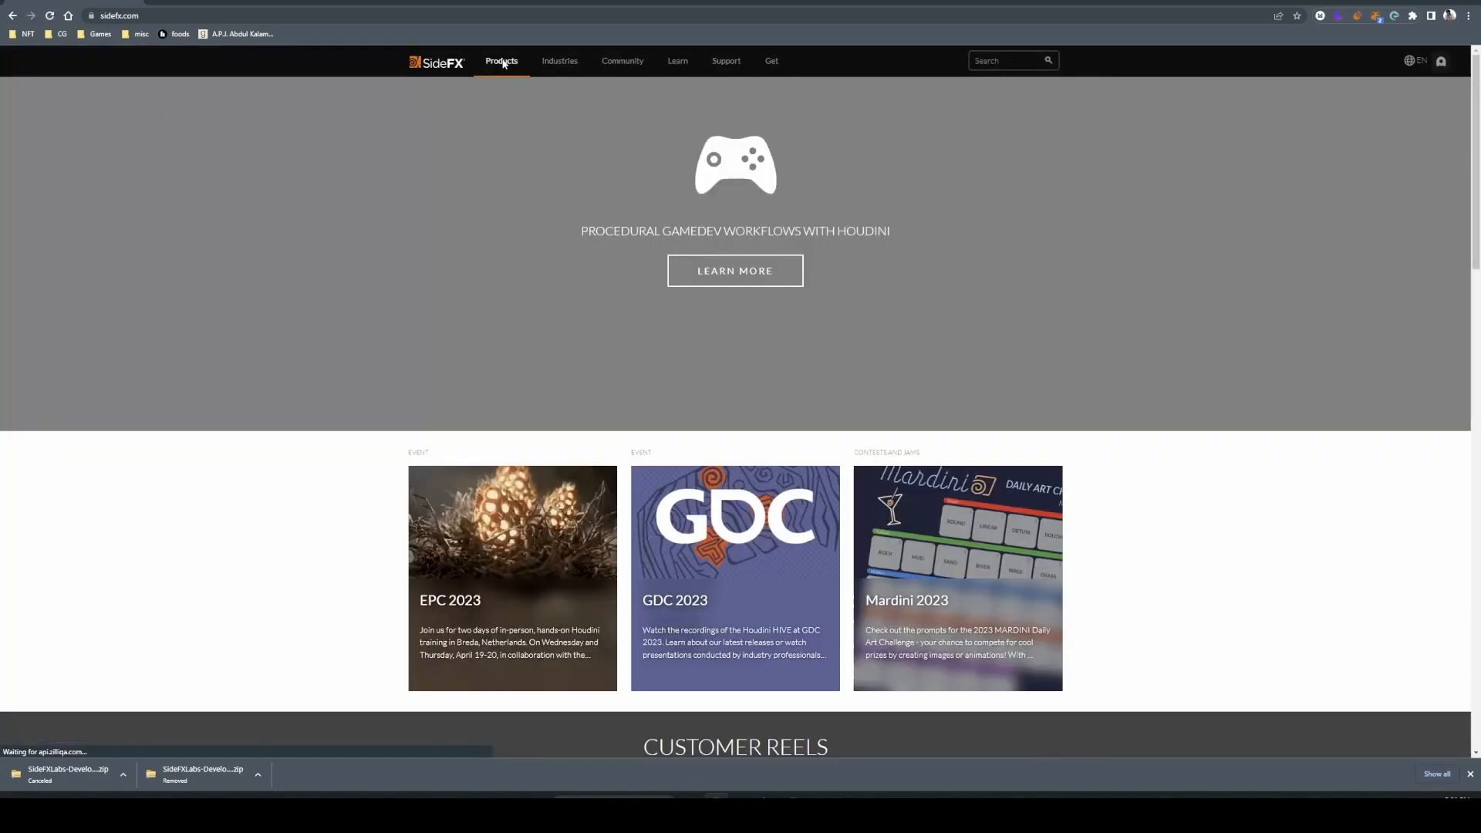
Go from the Products menu to the SideFX Labs page, then its GitHub repository link.
{"action": "left_click", "coordinate": [501, 61]}
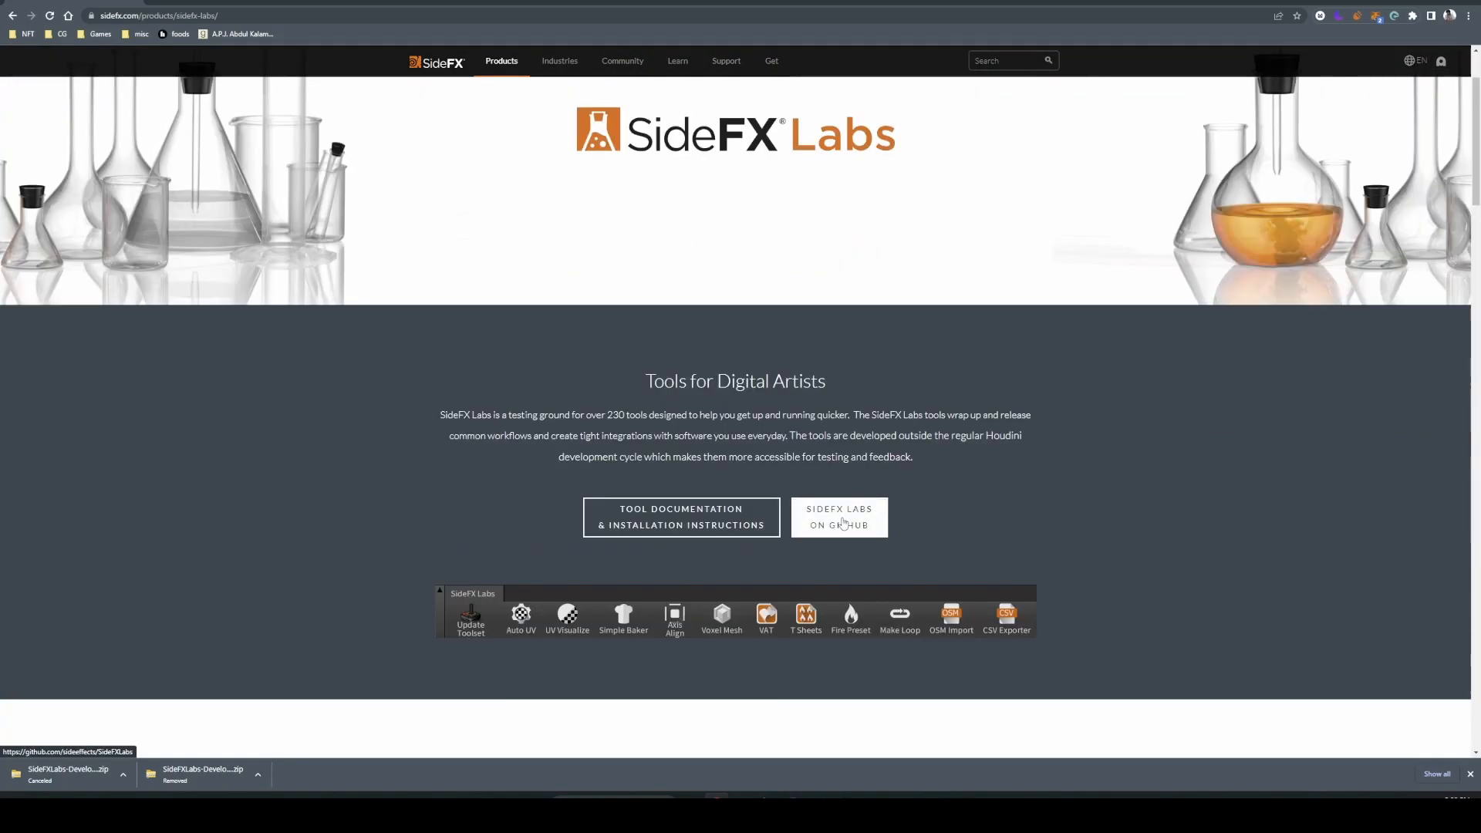
{"action": "mouse_move", "coordinate": [866, 535]}
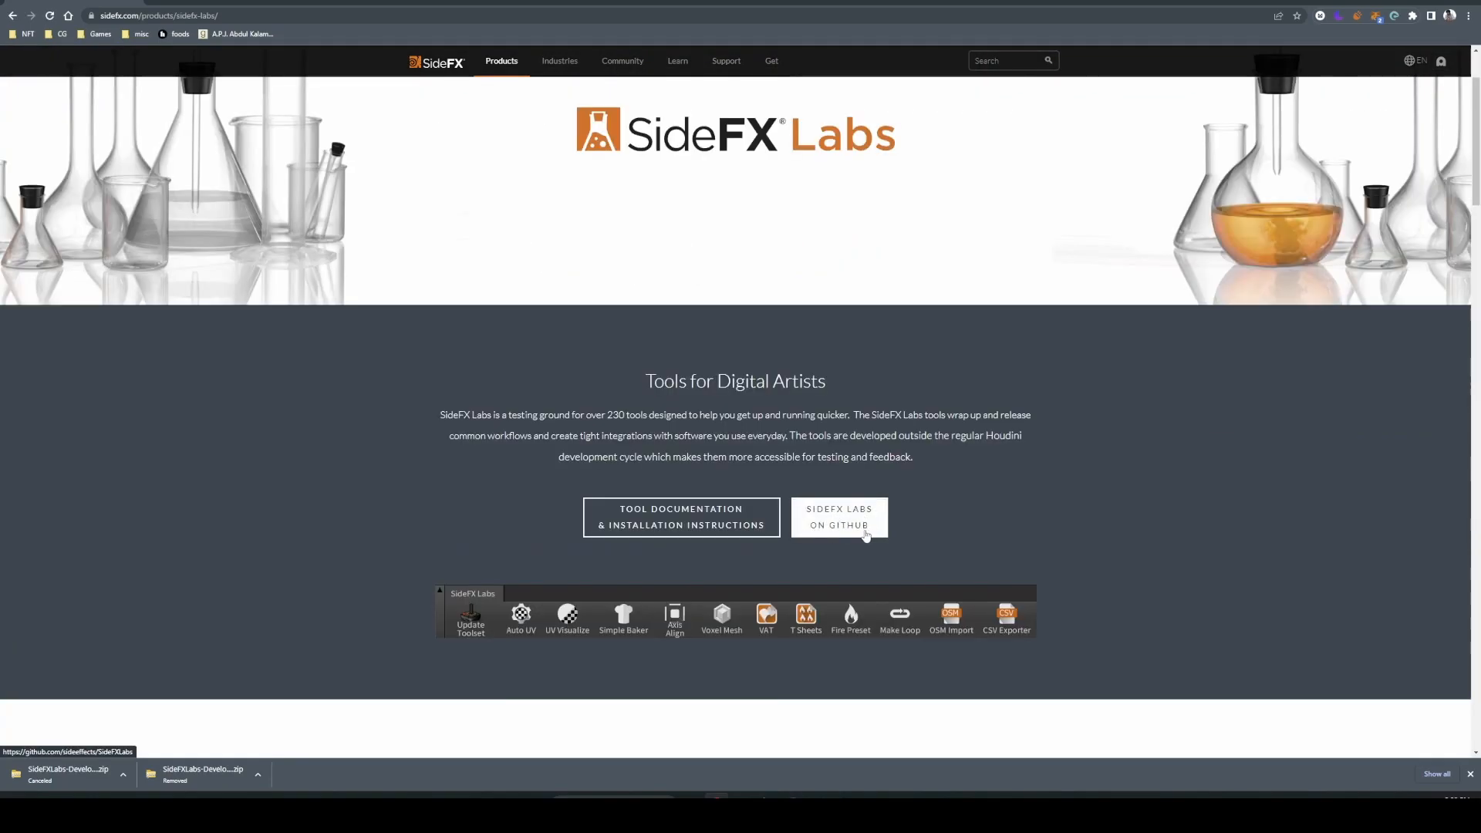
{"action": "left_click", "coordinate": [839, 517]}
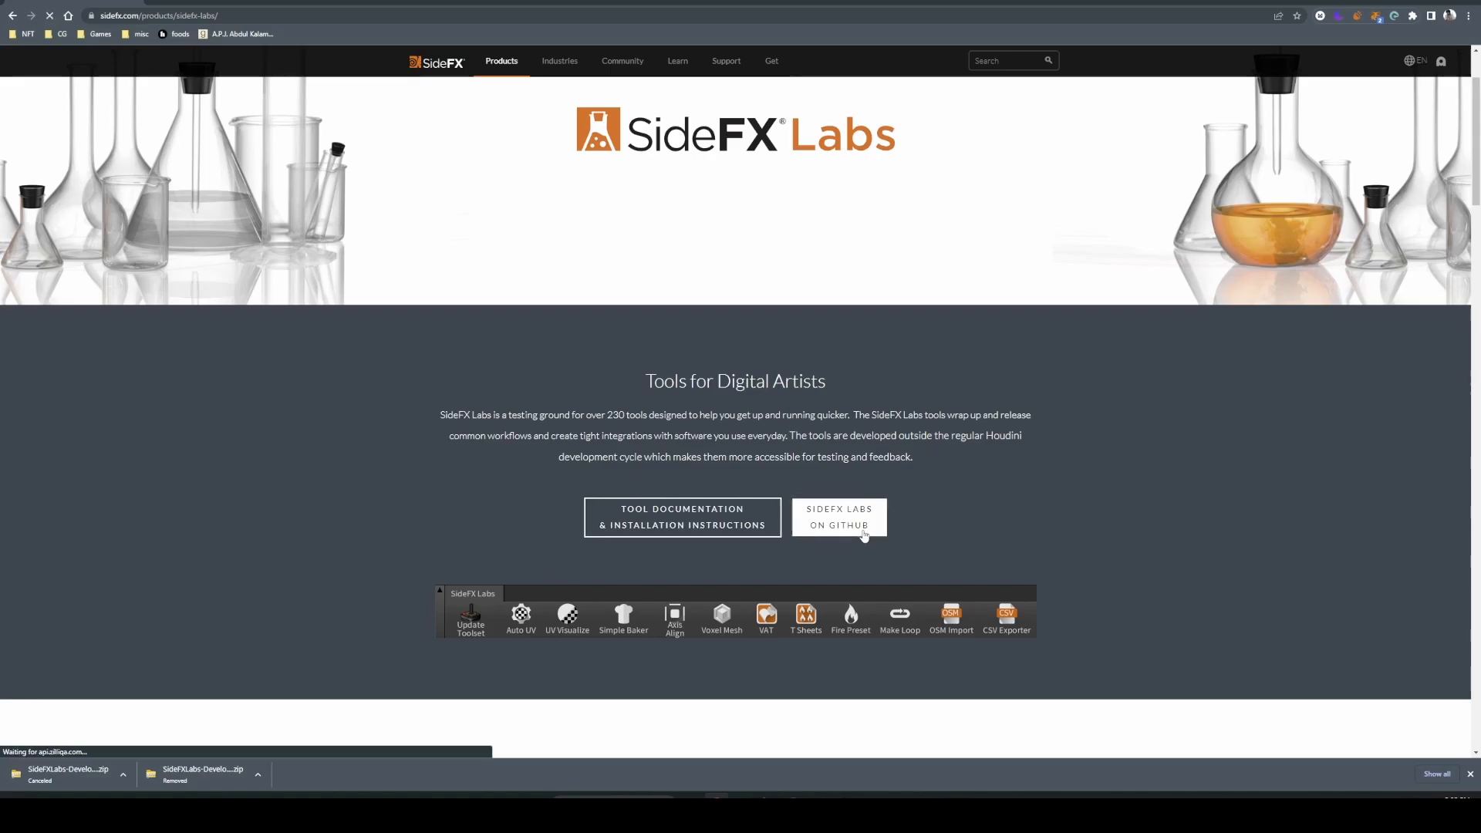
{"action": "left_click", "coordinate": [839, 516]}
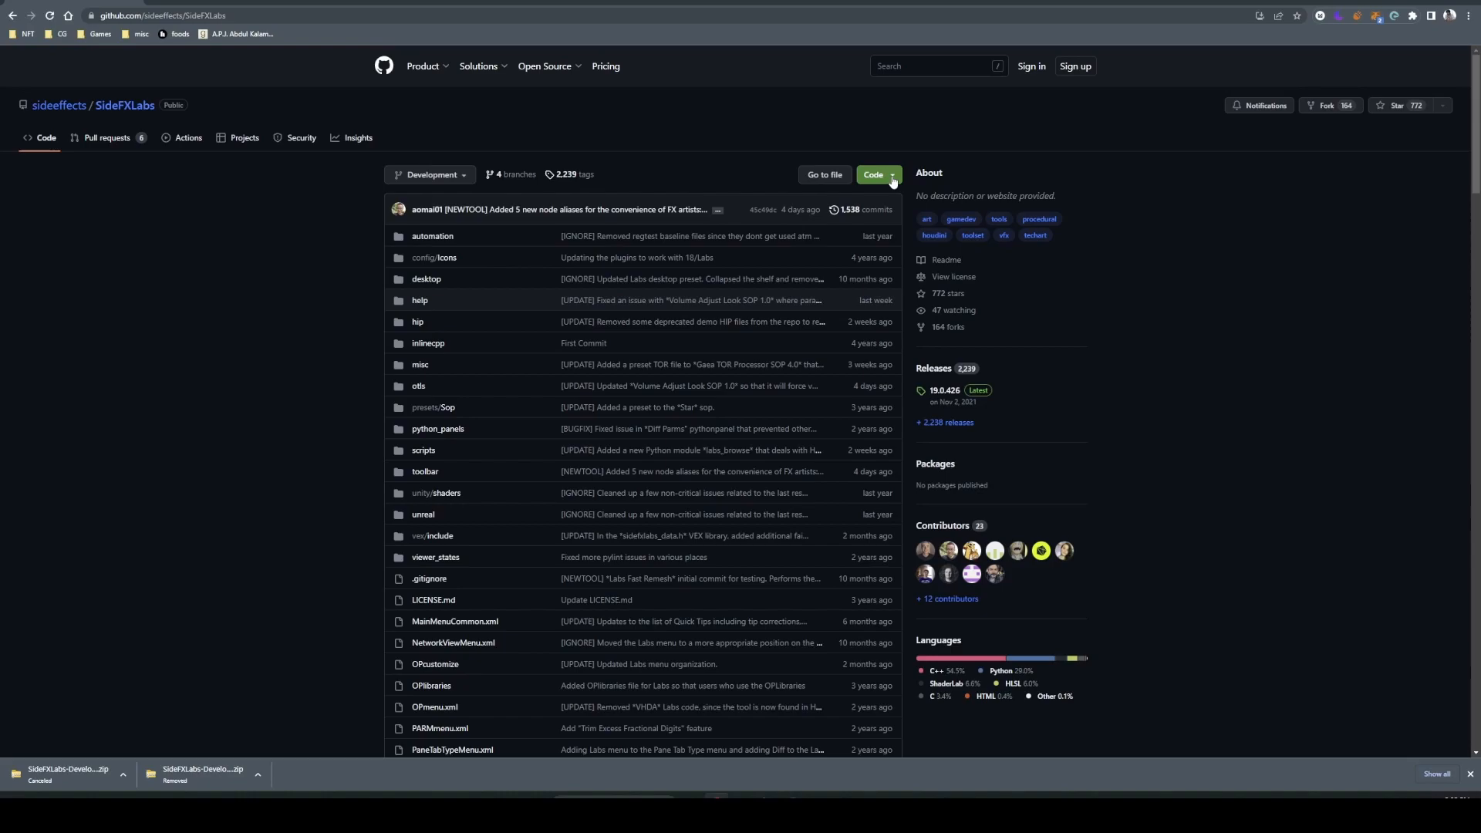
Open the Code dropdown on the SideFXLabs repository to download the ZIP.
{"action": "left_click", "coordinate": [878, 174]}
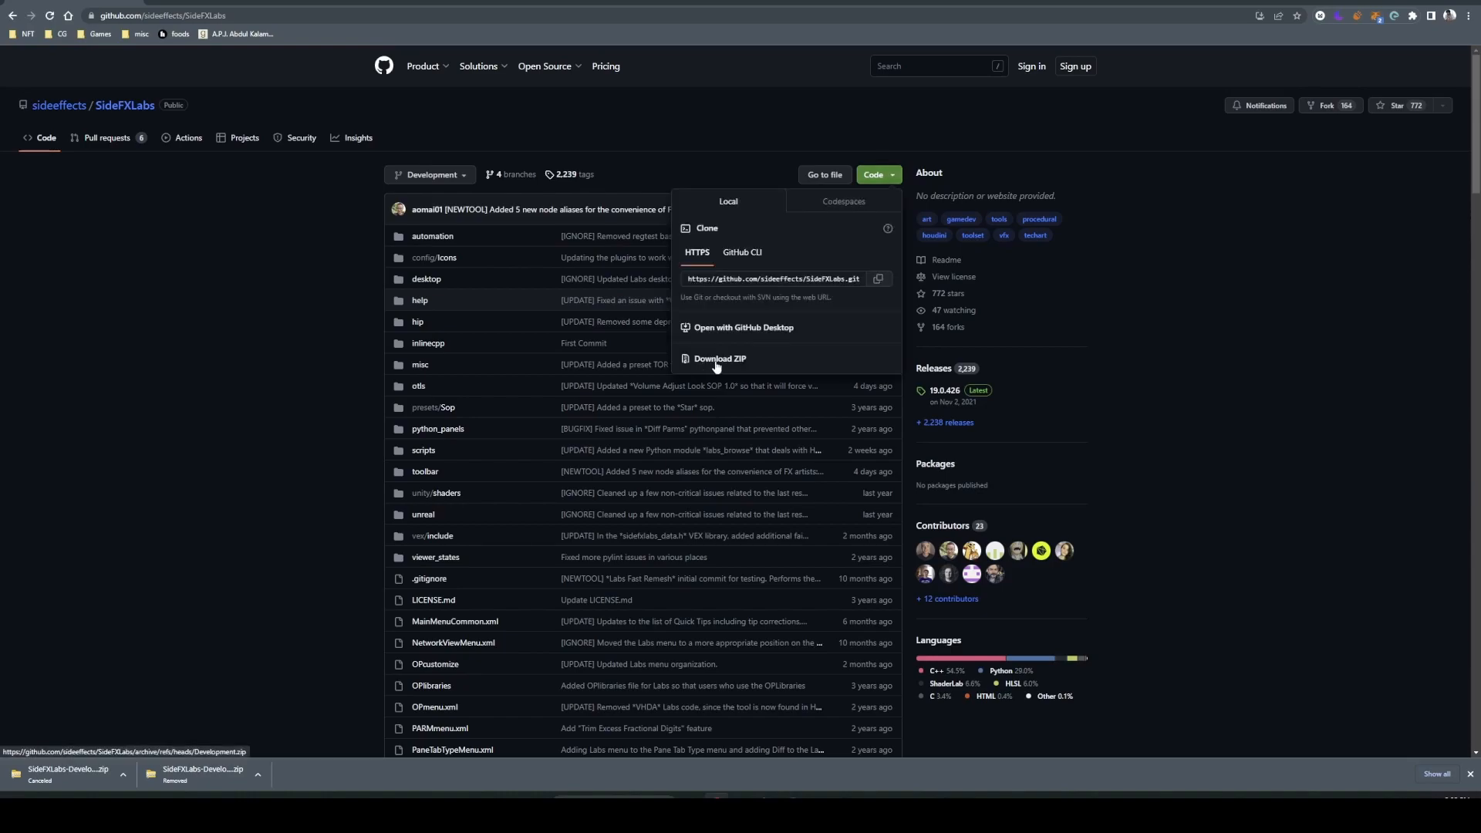
{"action": "mouse_move", "coordinate": [236, 651]}
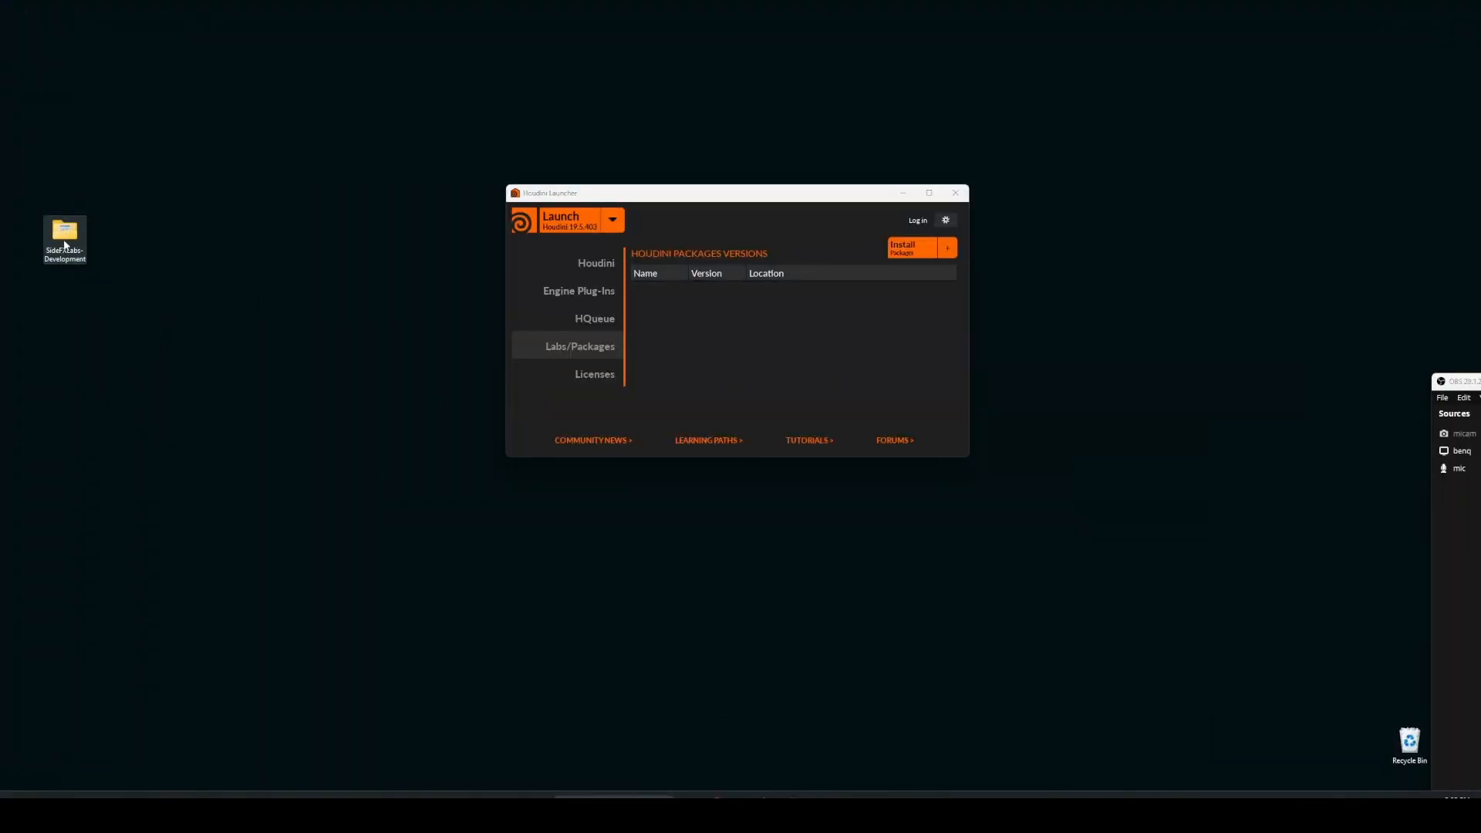
Open the extracted SideFXLabs-Development folder to locate SideFXLabs.json.
{"action": "double_click", "coordinate": [64, 231]}
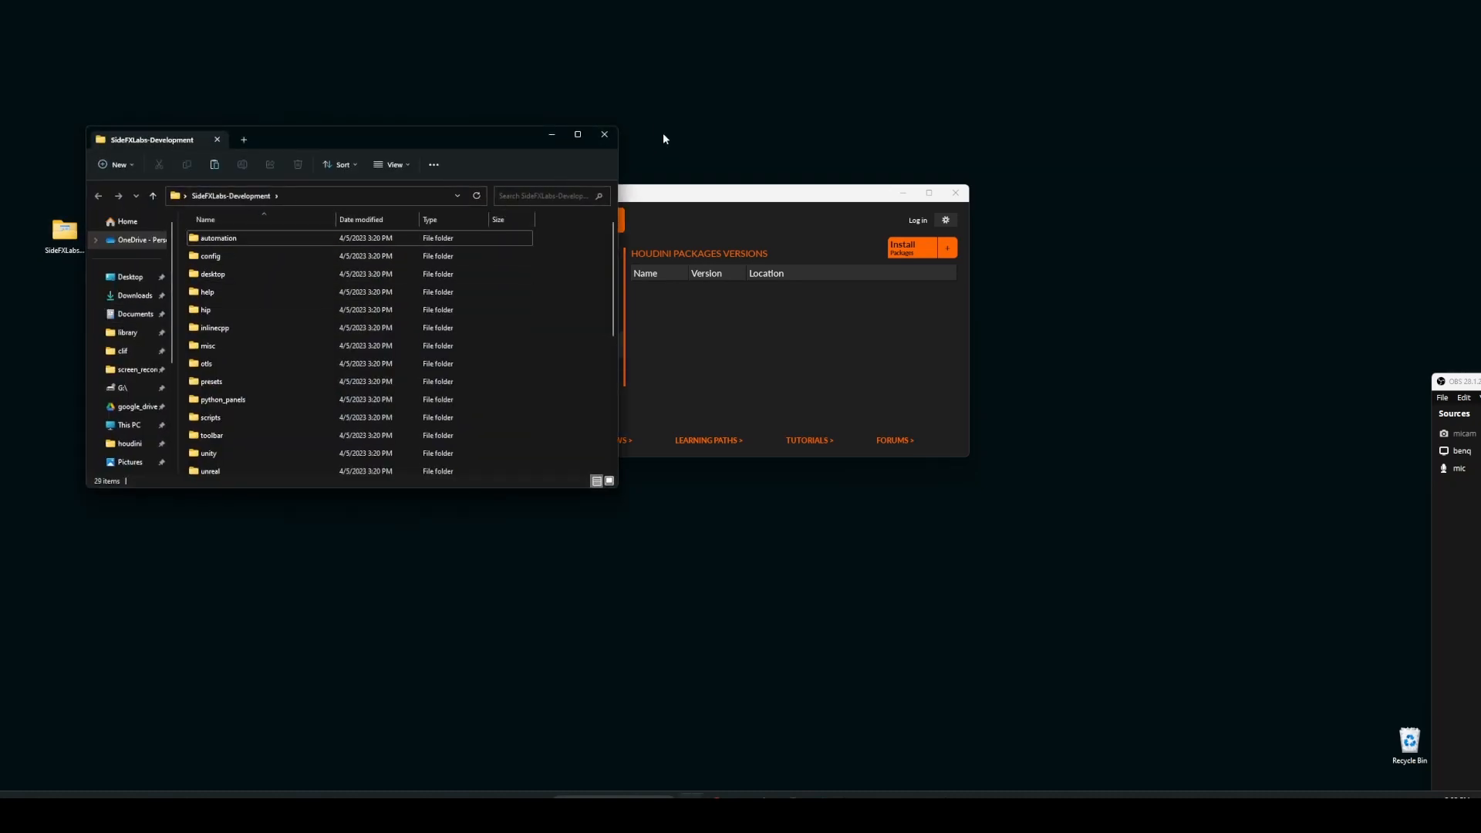
{"action": "left_click", "coordinate": [604, 133]}
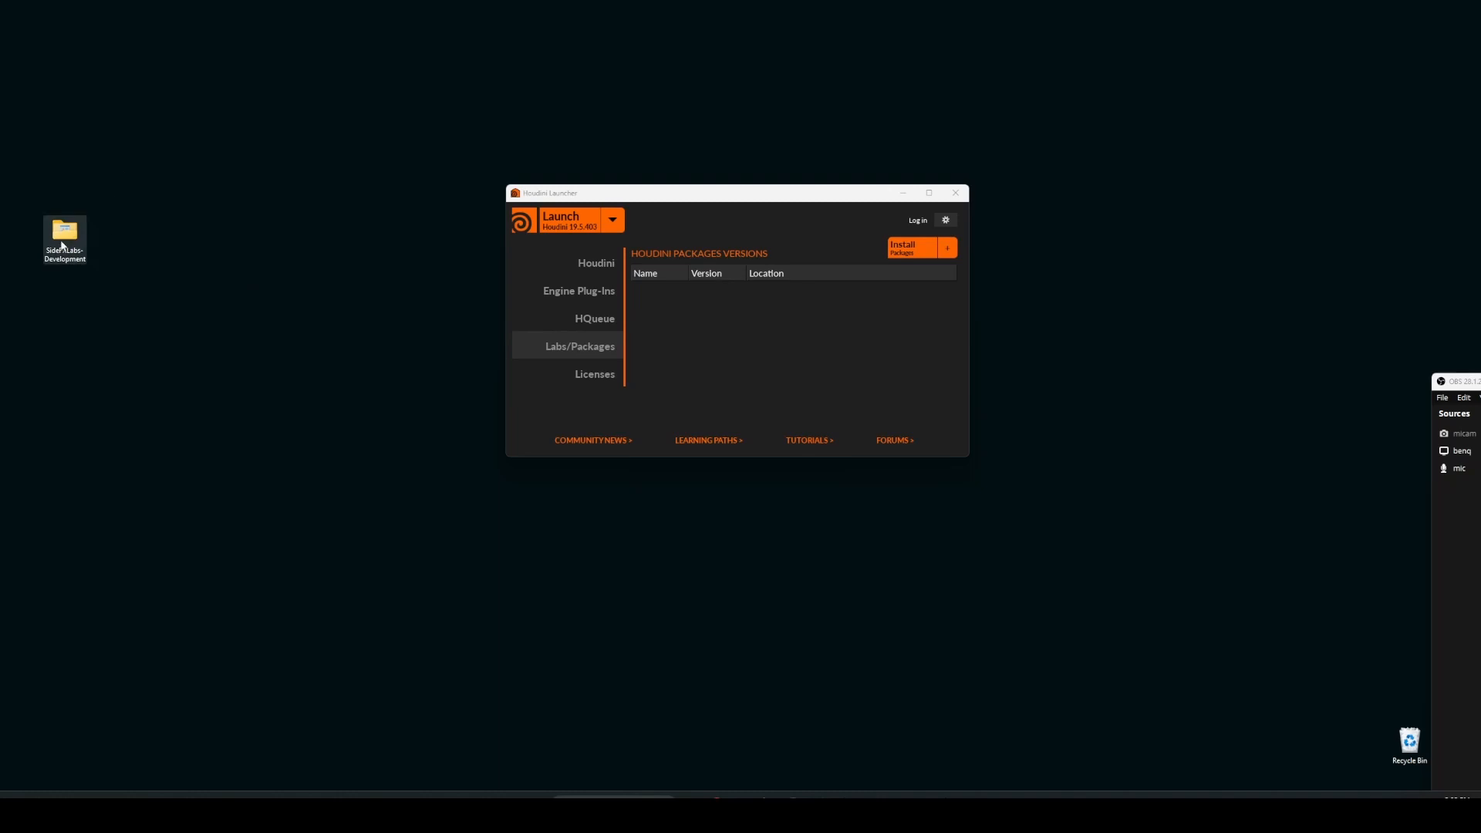
{"action": "double_click", "coordinate": [64, 231]}
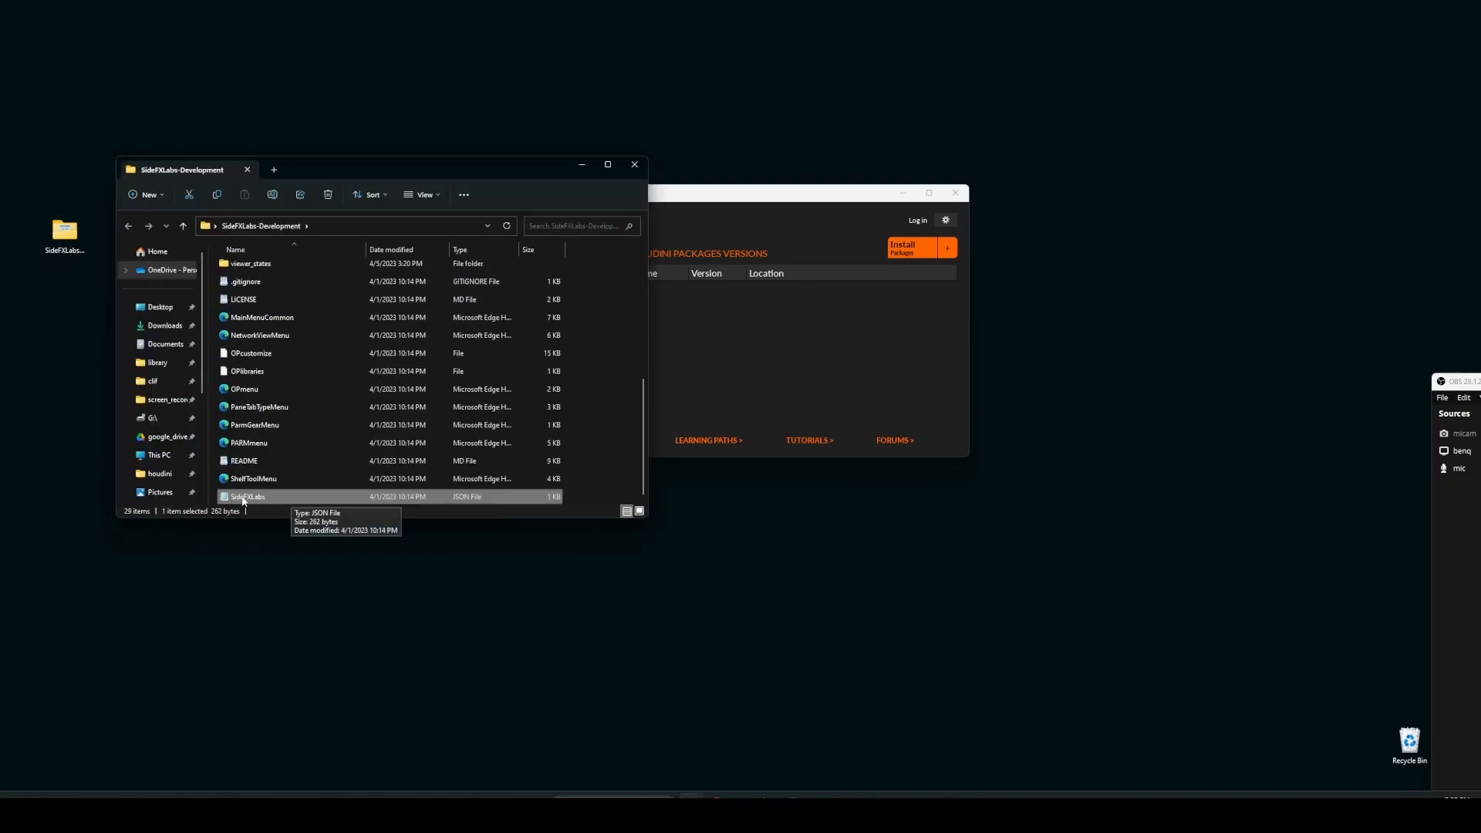
{"action": "mouse_move", "coordinate": [458, 506]}
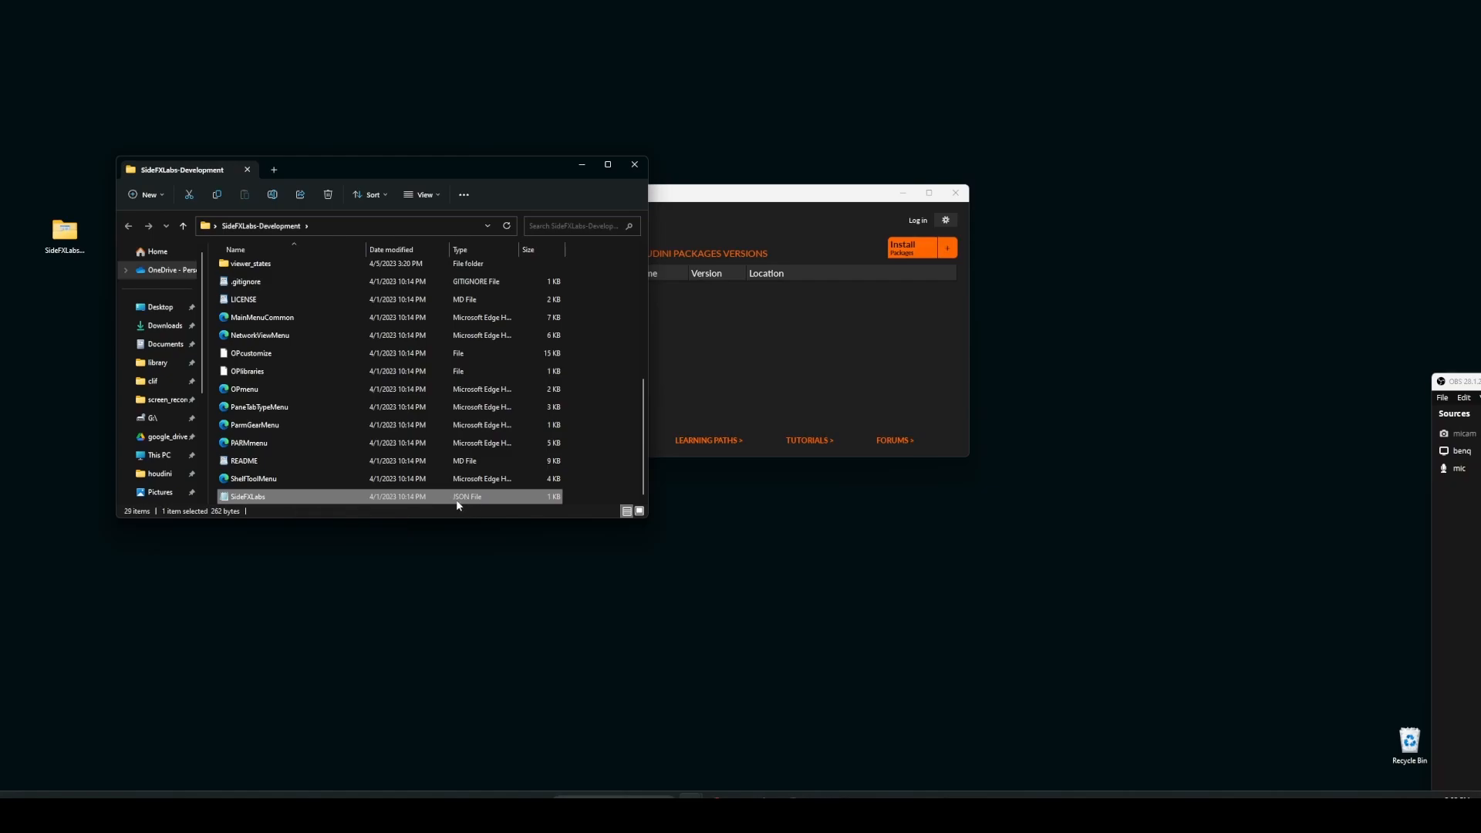
{"action": "mouse_move", "coordinate": [298, 501]}
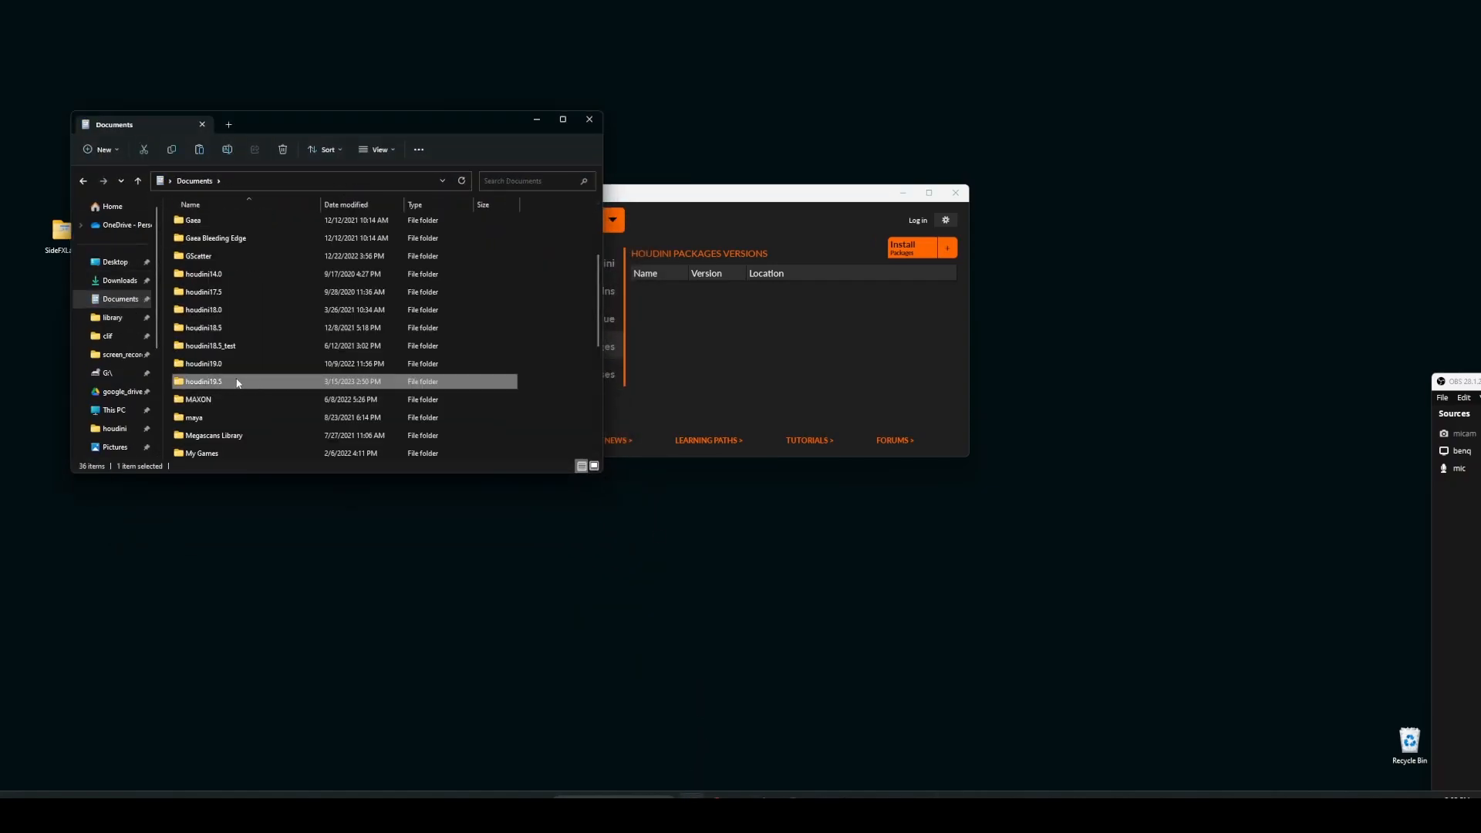
Open SideFXLabs.json in Notepad from houdini19.5\packages.
{"action": "double_click", "coordinate": [202, 381]}
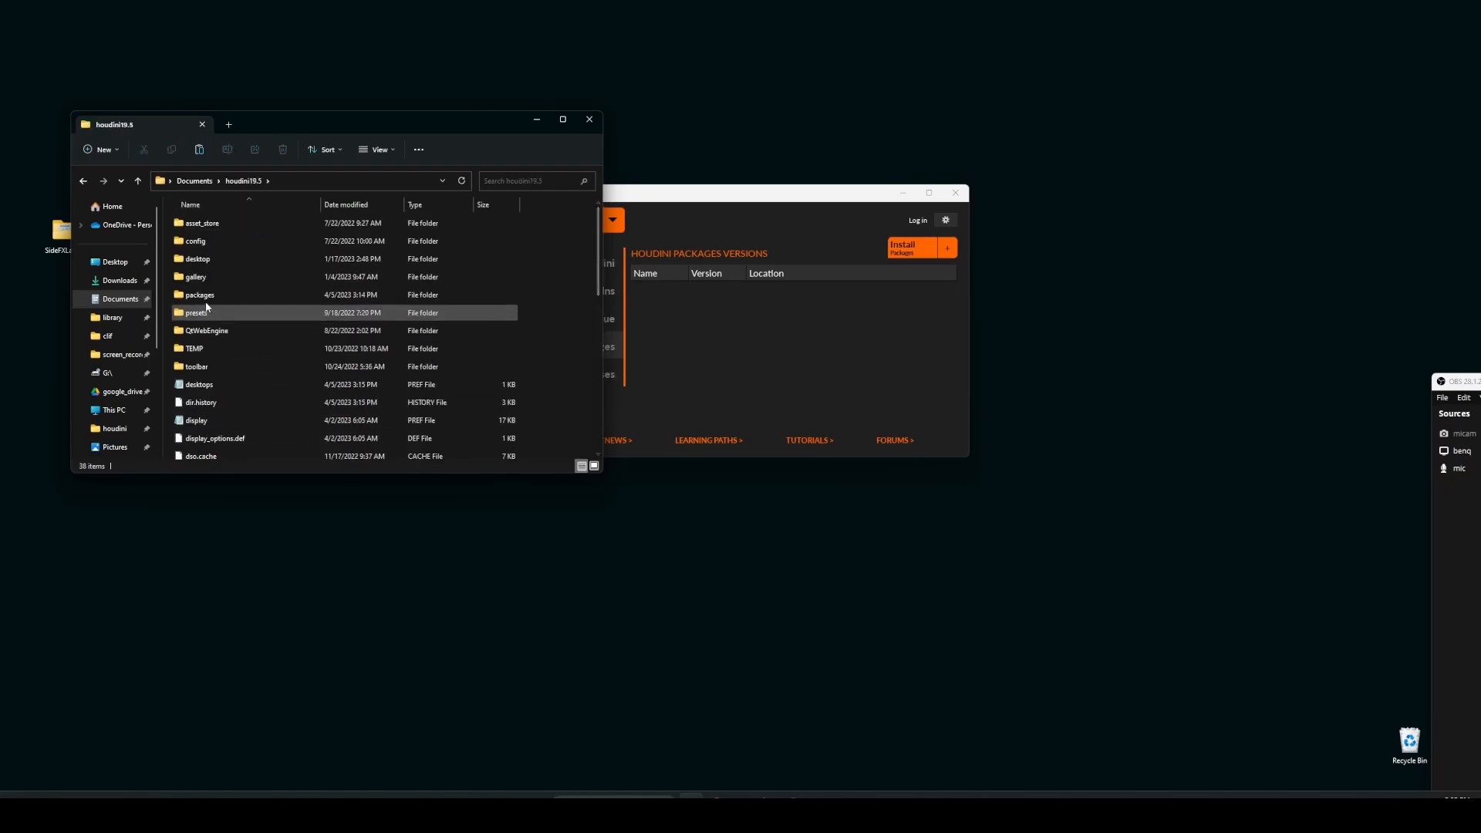
{"action": "mouse_move", "coordinate": [223, 295]}
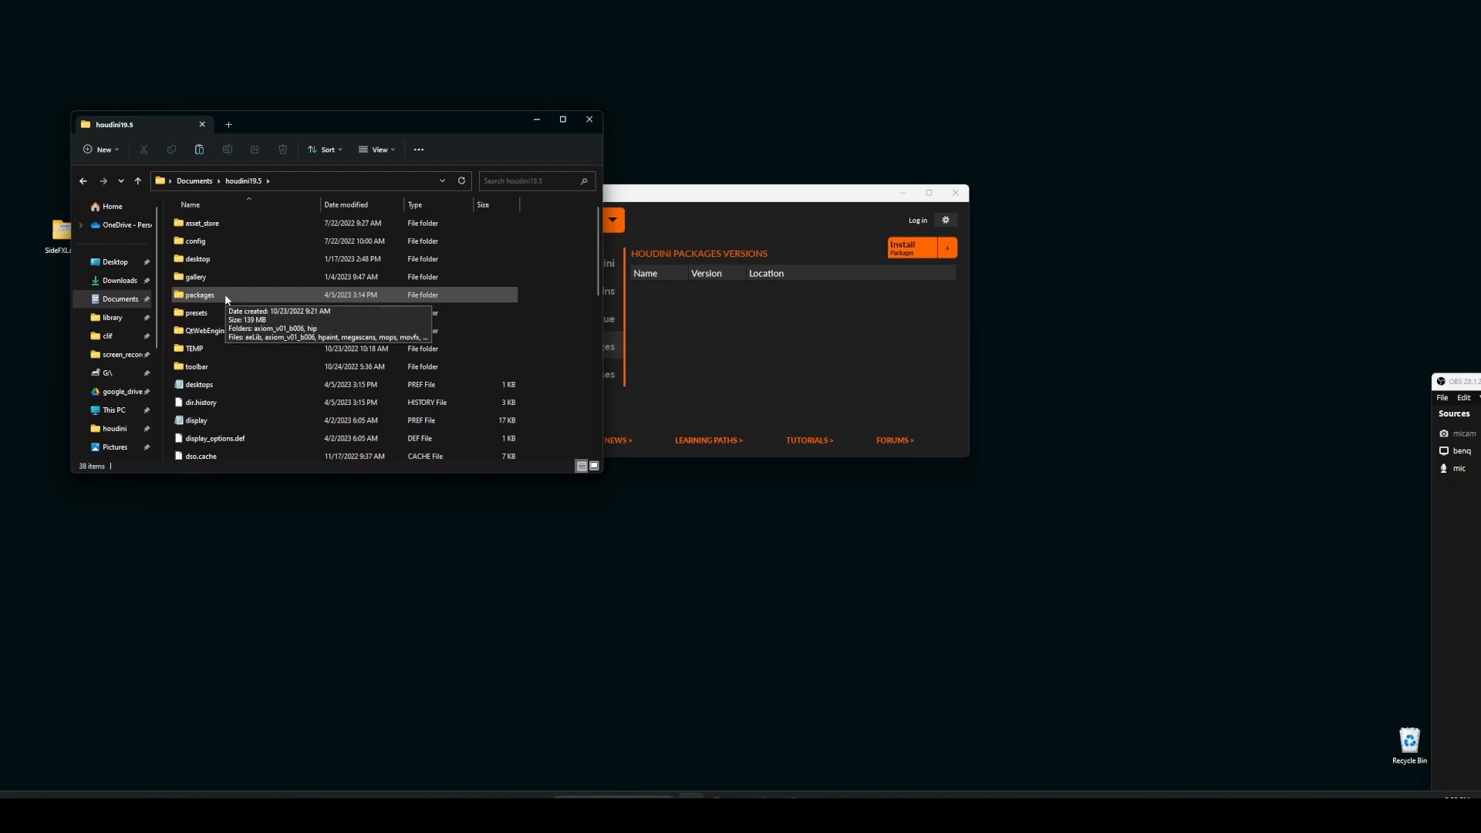
{"action": "mouse_move", "coordinate": [203, 301]}
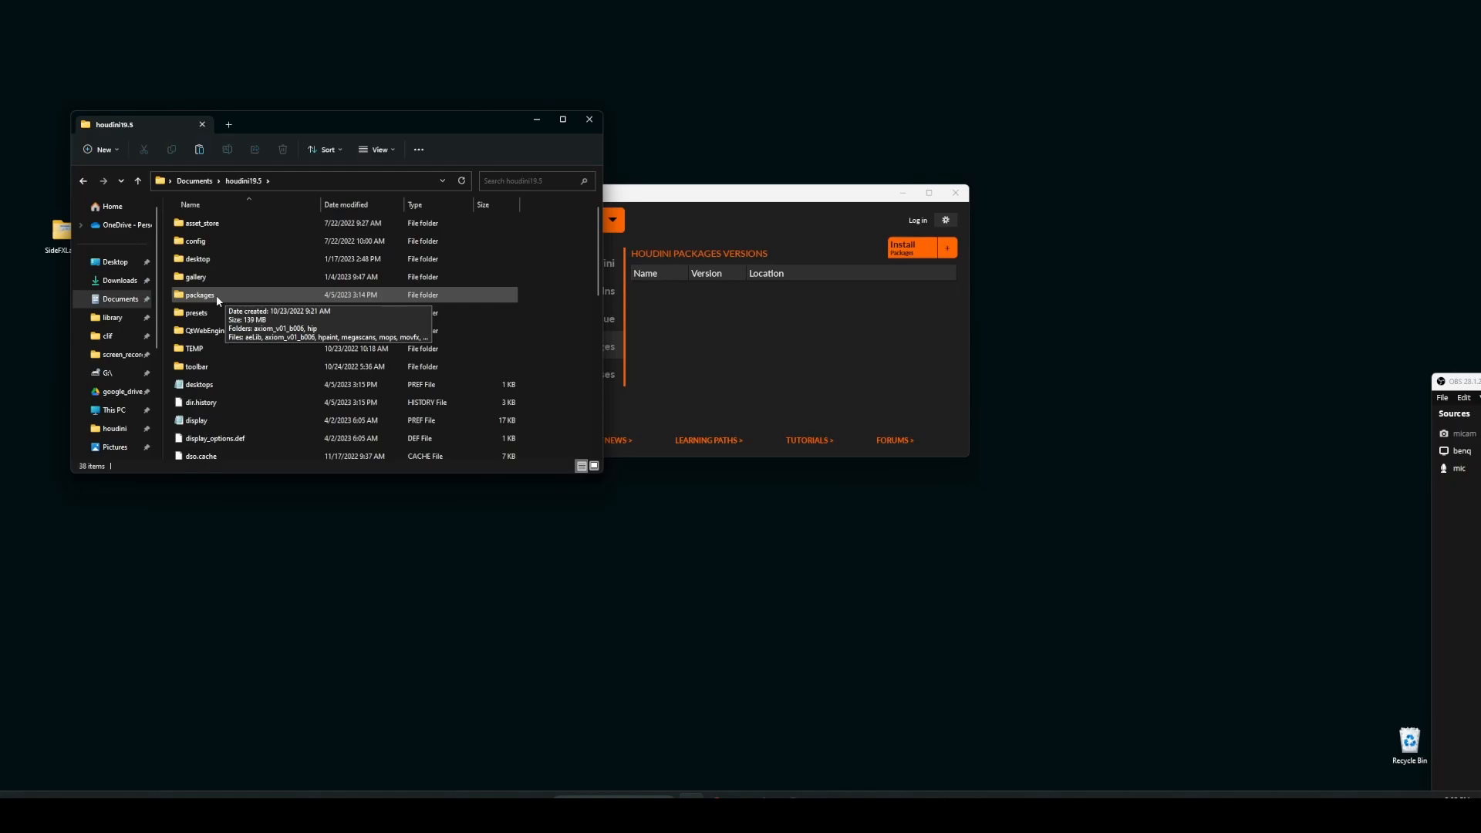
{"action": "mouse_move", "coordinate": [193, 300]}
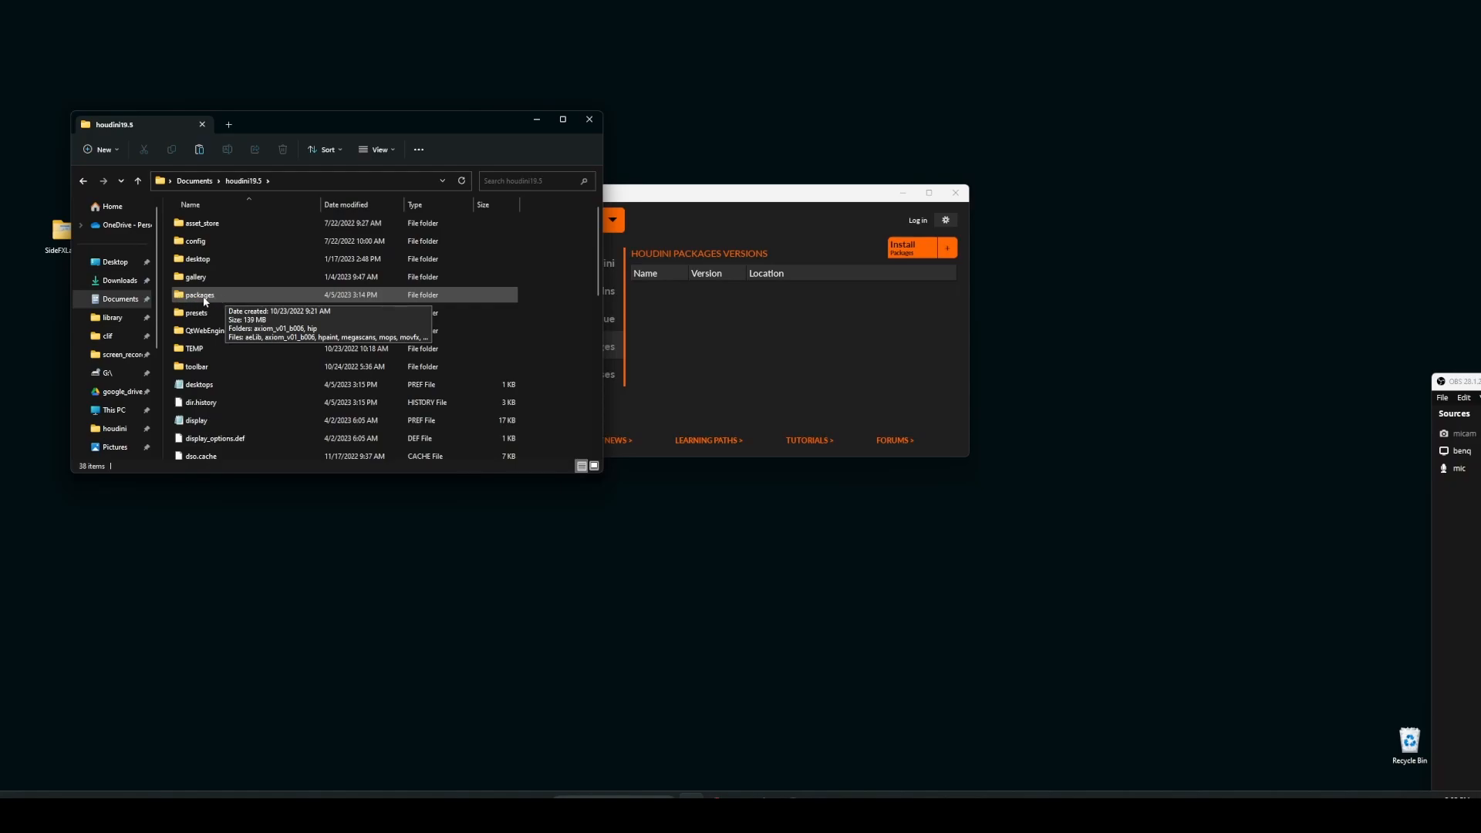
{"action": "double_click", "coordinate": [199, 295]}
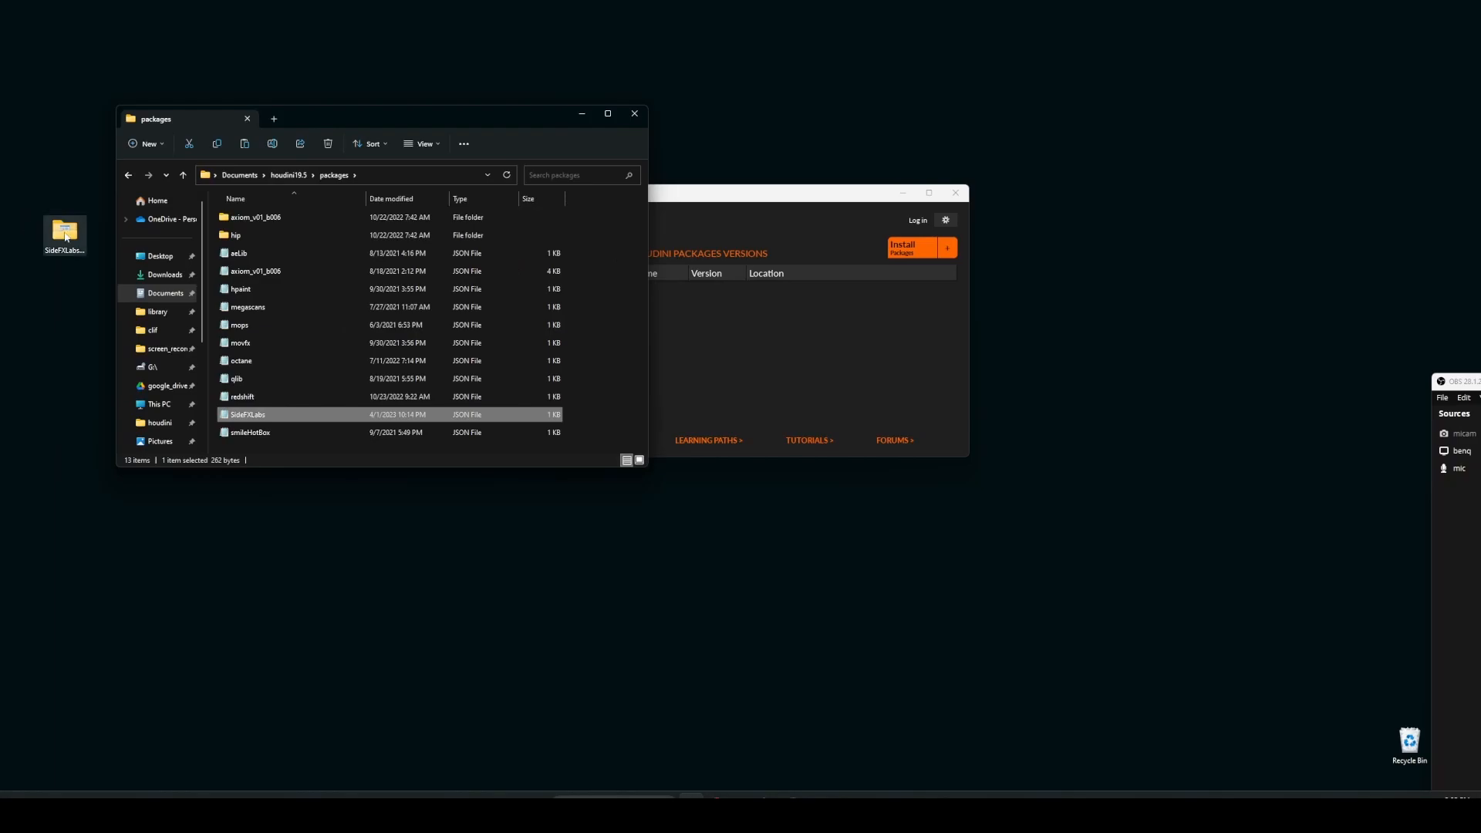
{"action": "double_click", "coordinate": [248, 414]}
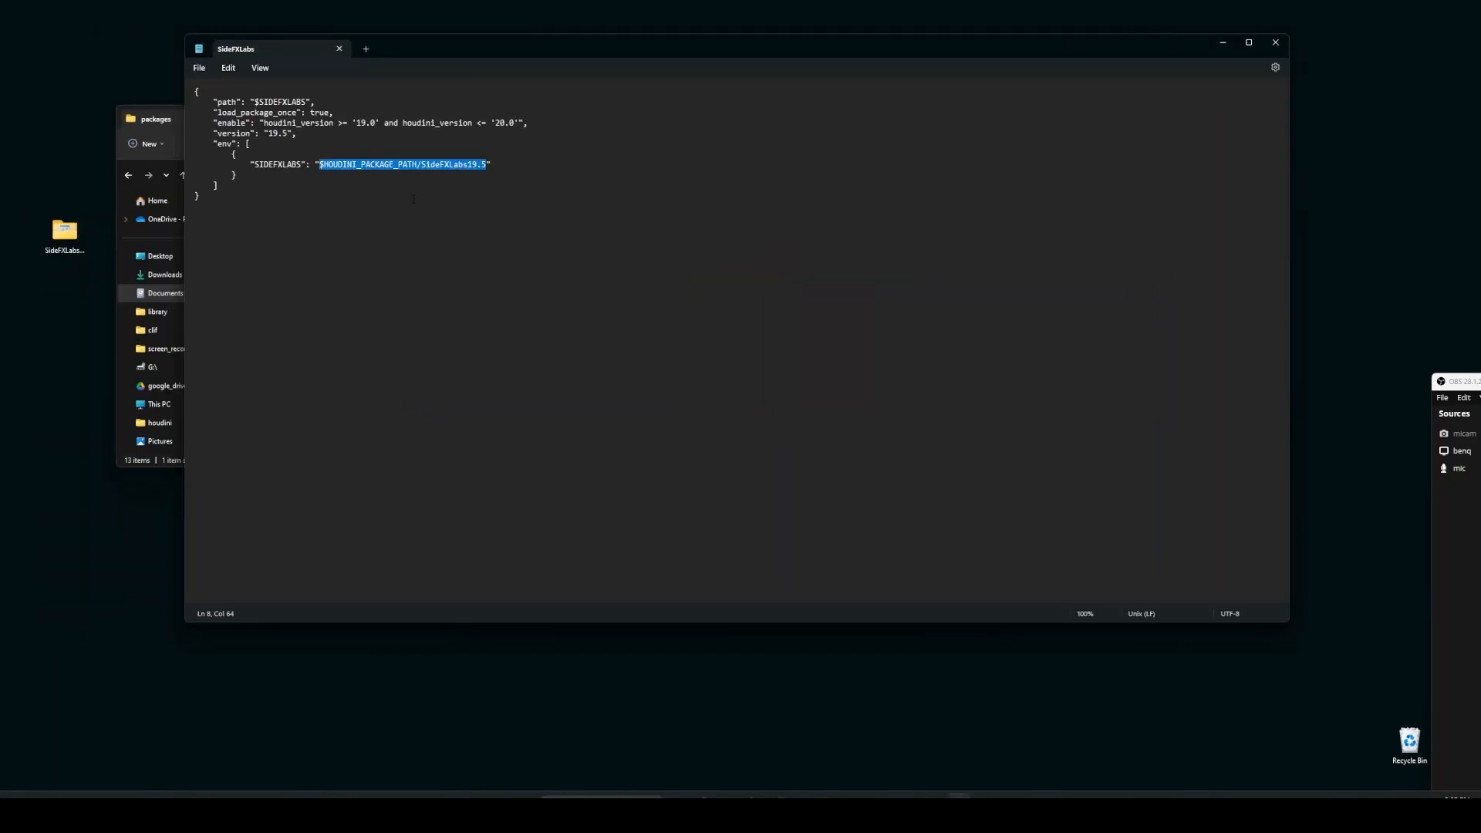
Clear the selected SIDEFXLABS path value, then launch Houdini 19.5 from the launcher.
{"action": "key", "text": "Delete"}
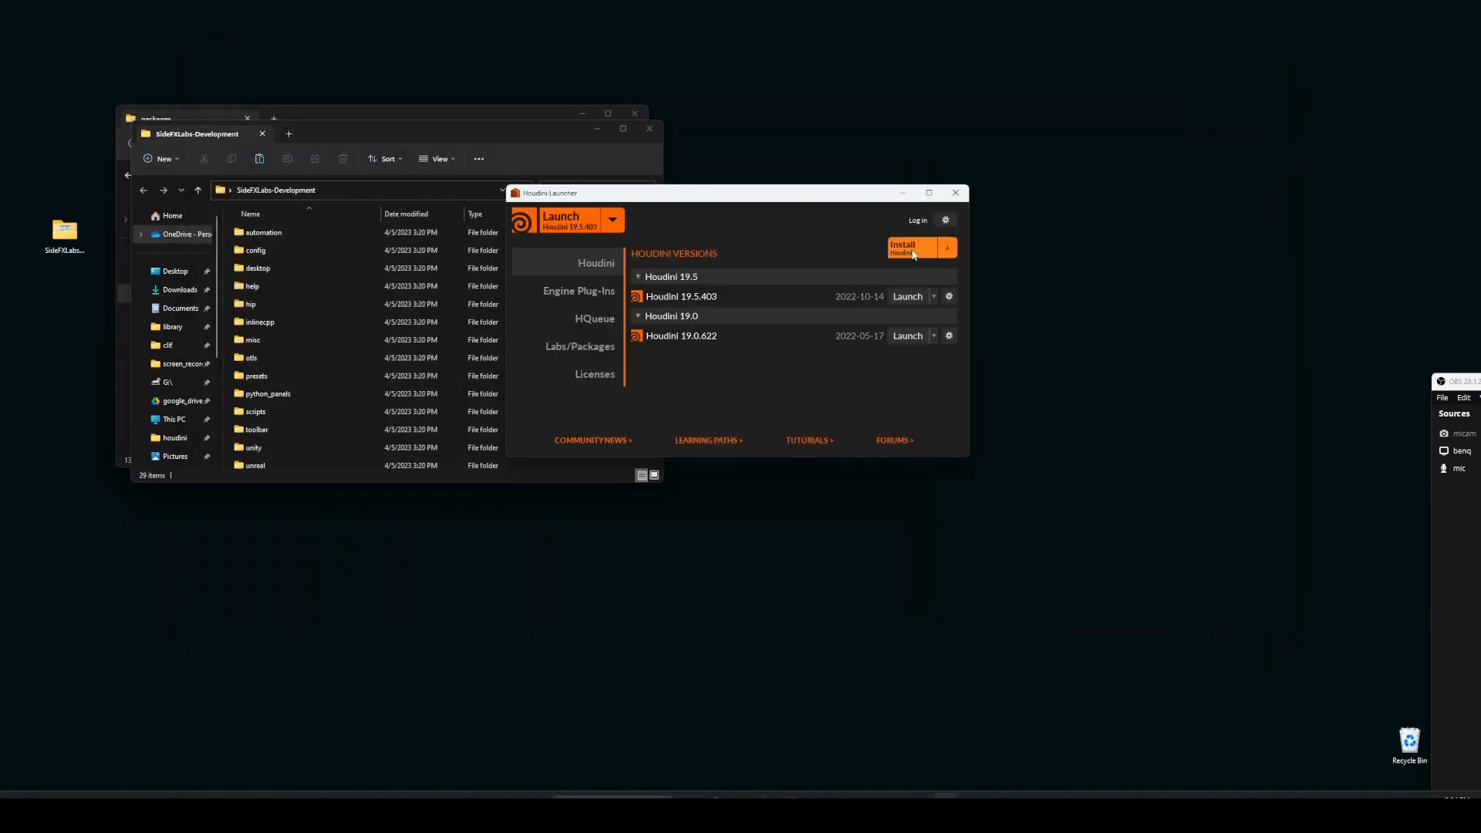
{"action": "left_click", "coordinate": [560, 220]}
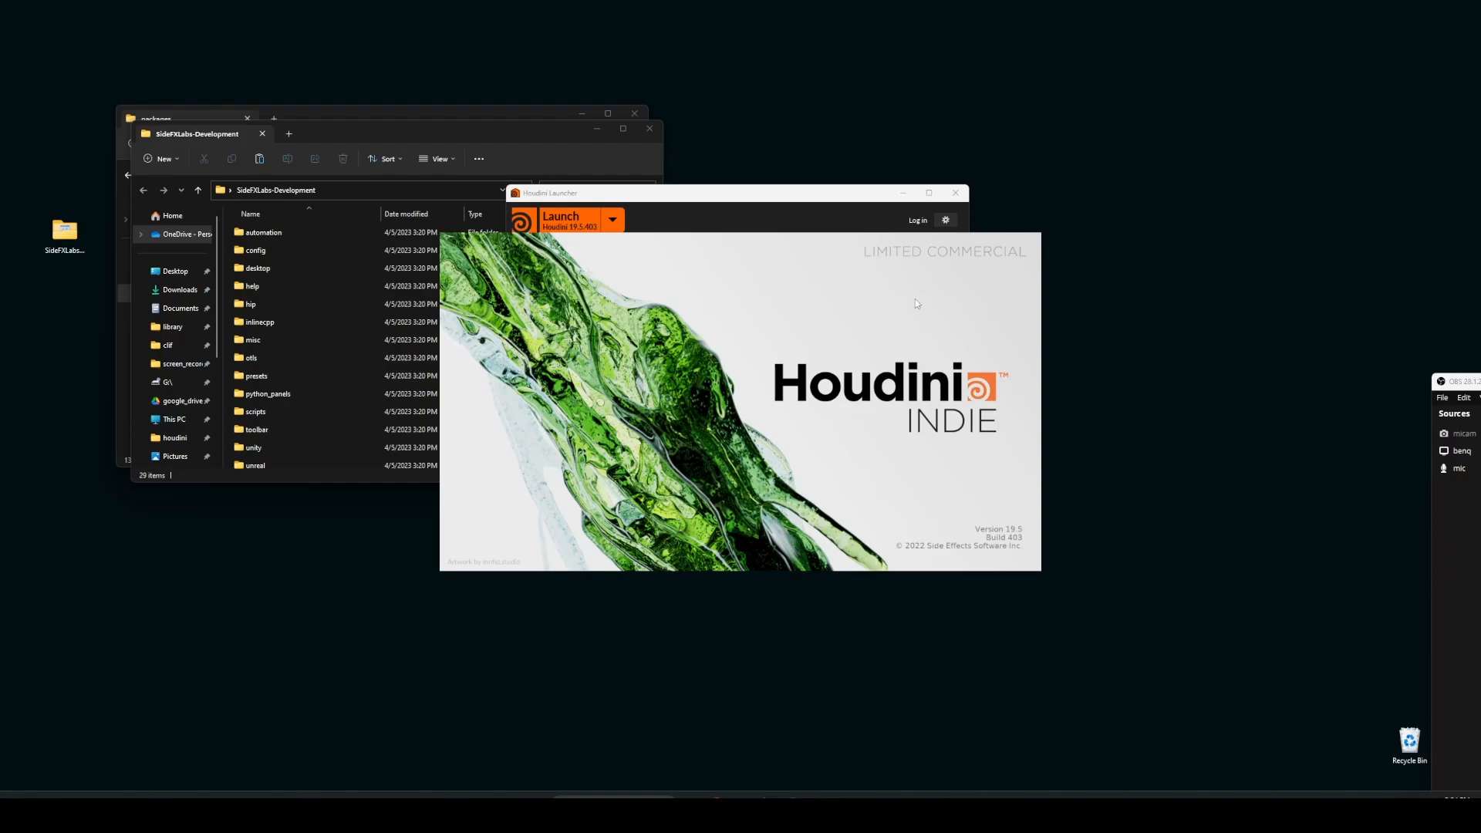
{"action": "left_click", "coordinate": [560, 219]}
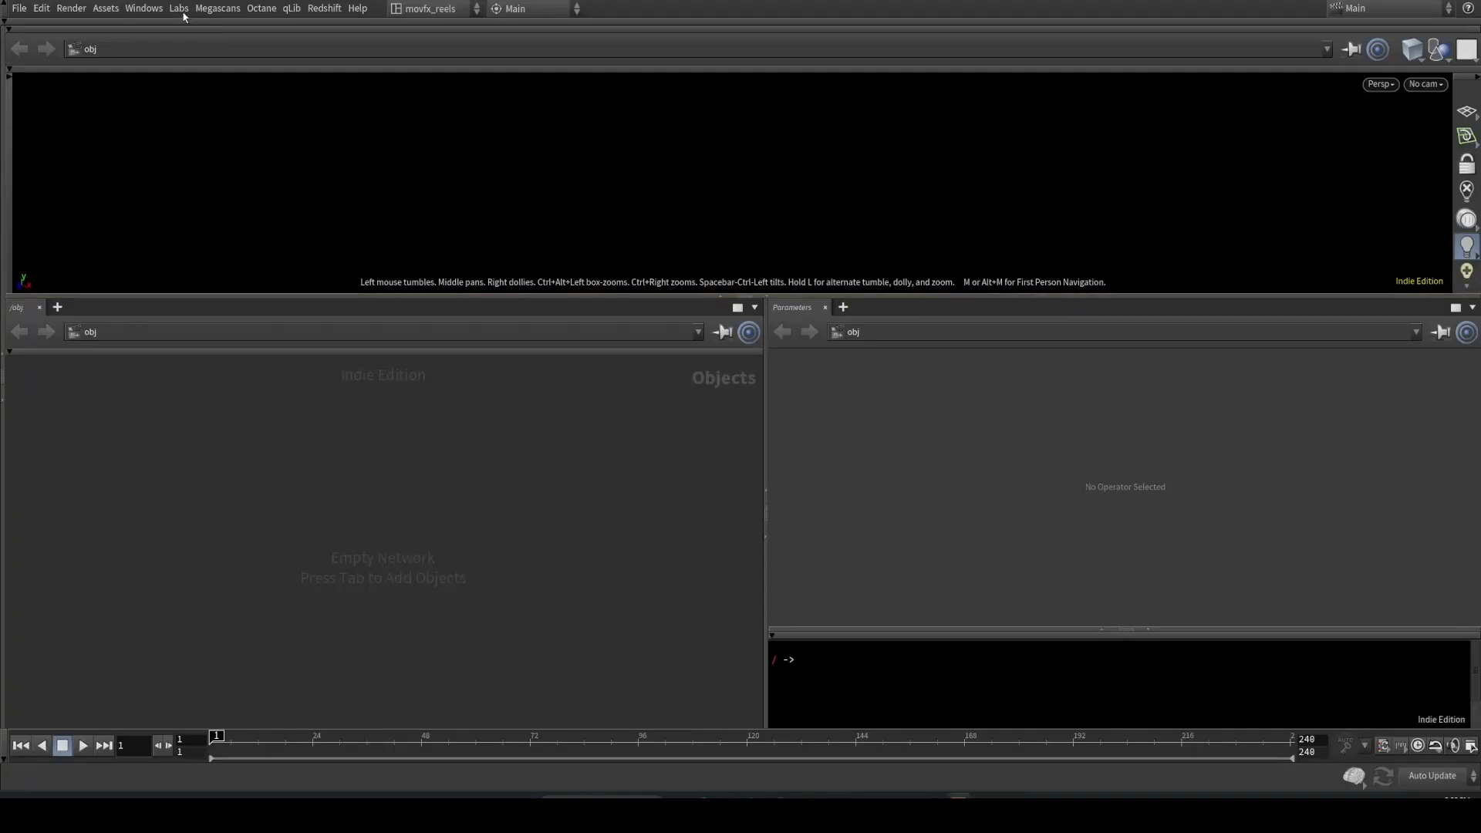
Open the Labs menu in Houdini to confirm it loaded, then dismiss it.
{"action": "left_click", "coordinate": [179, 8]}
{"action": "type", "text": "labs"}
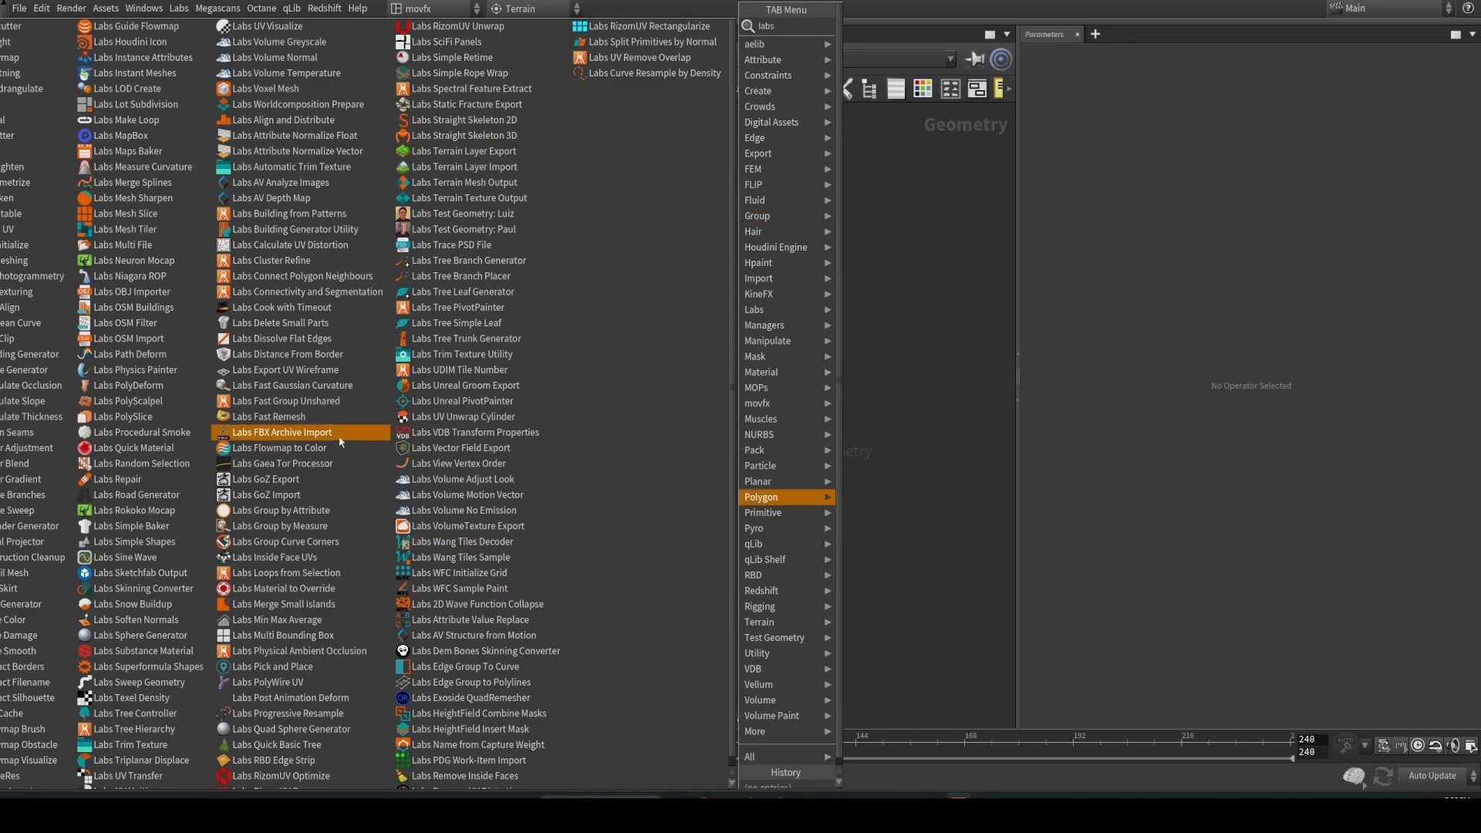
{"action": "left_click", "coordinate": [179, 8]}
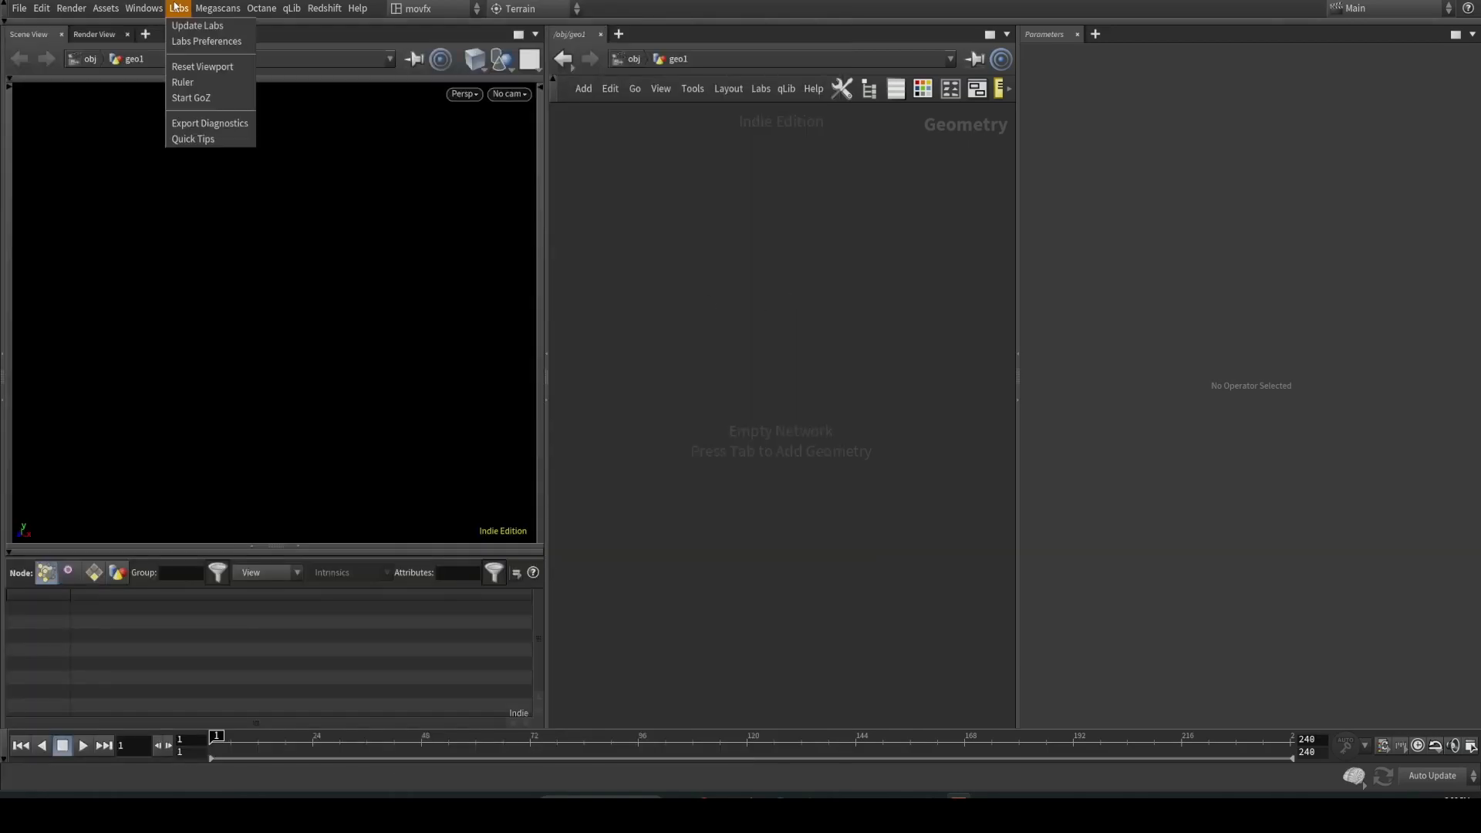
{"action": "left_click", "coordinate": [664, 382]}
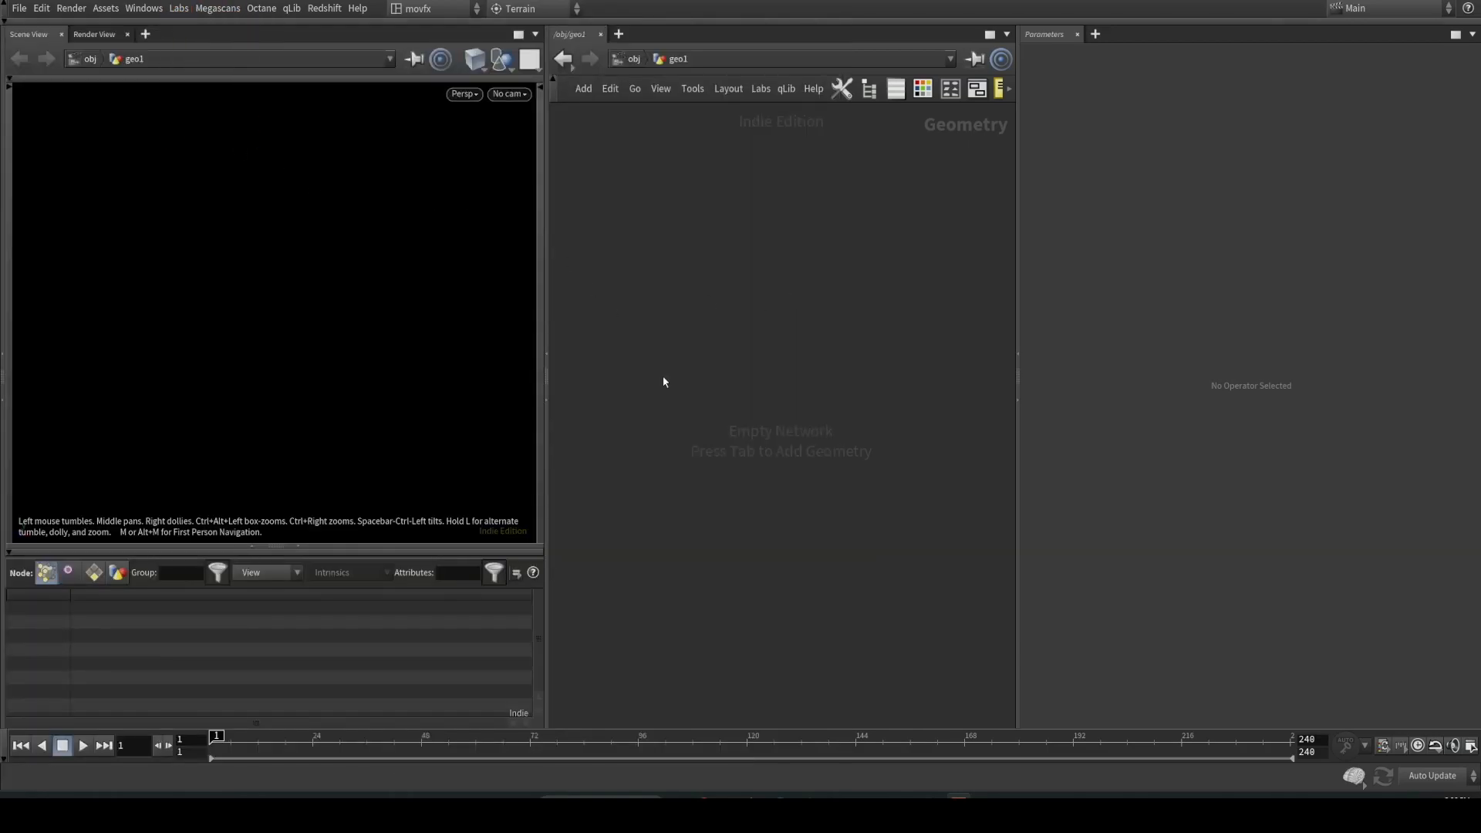
{"action": "mouse_move", "coordinate": [927, 522]}
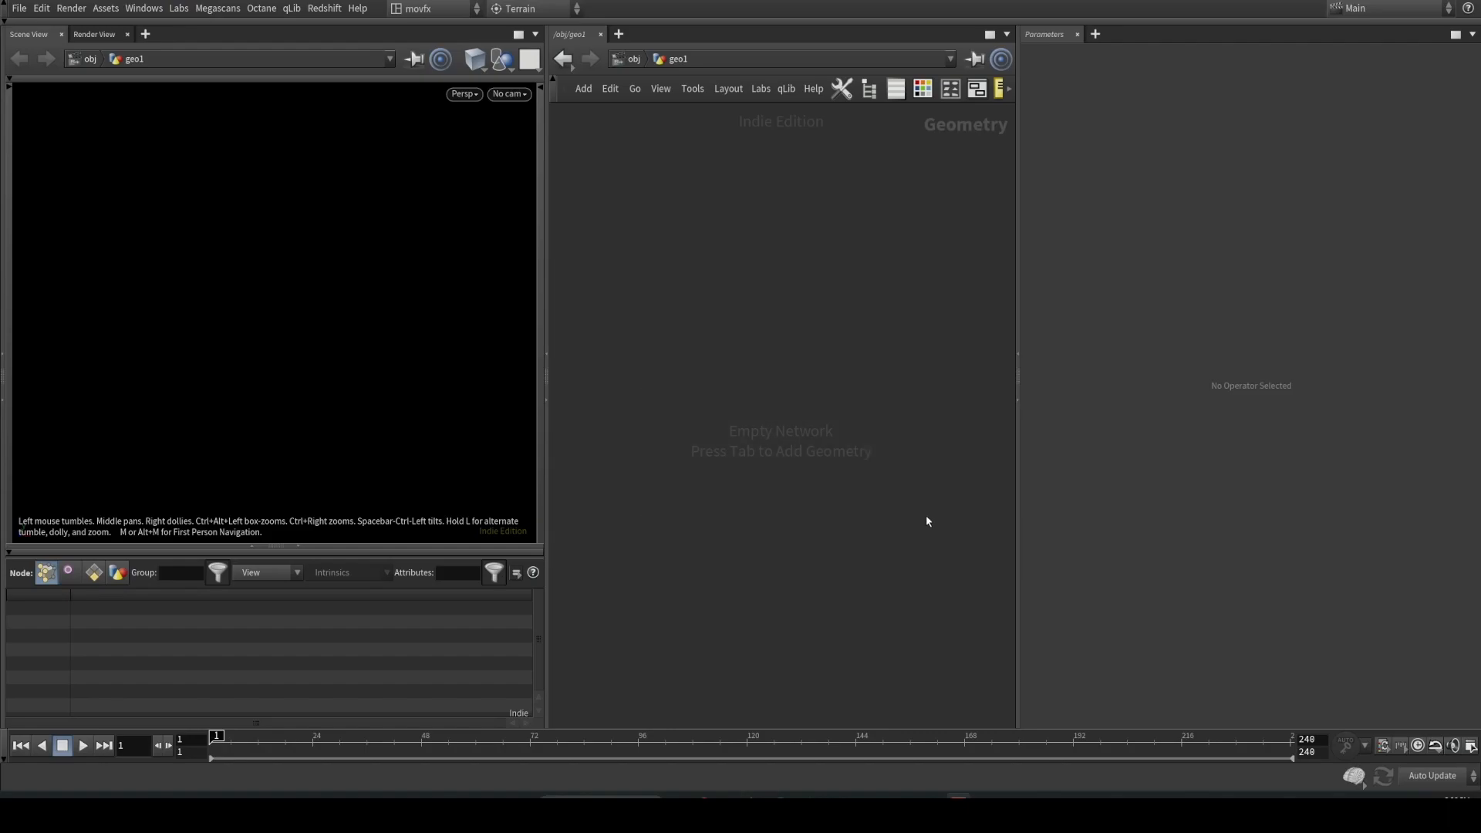